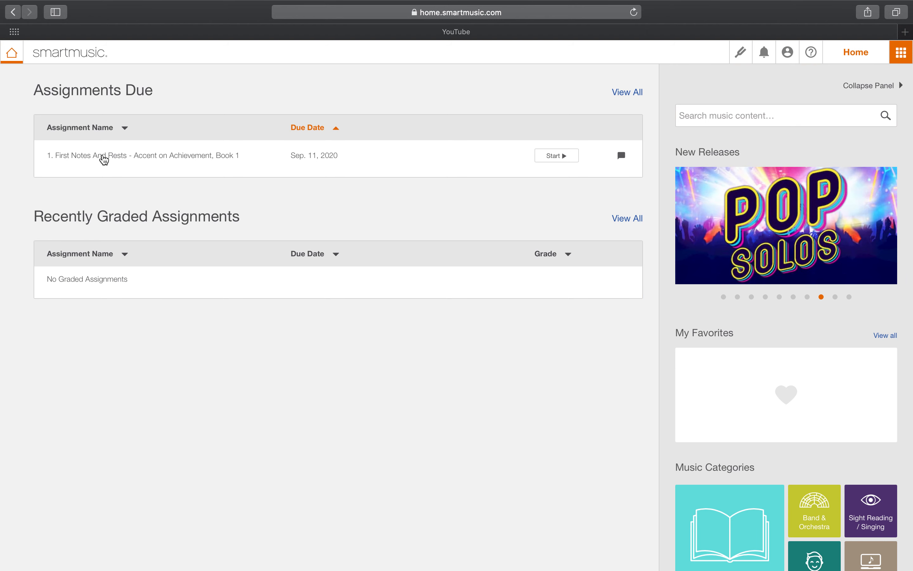
mouse_move(75, 160)
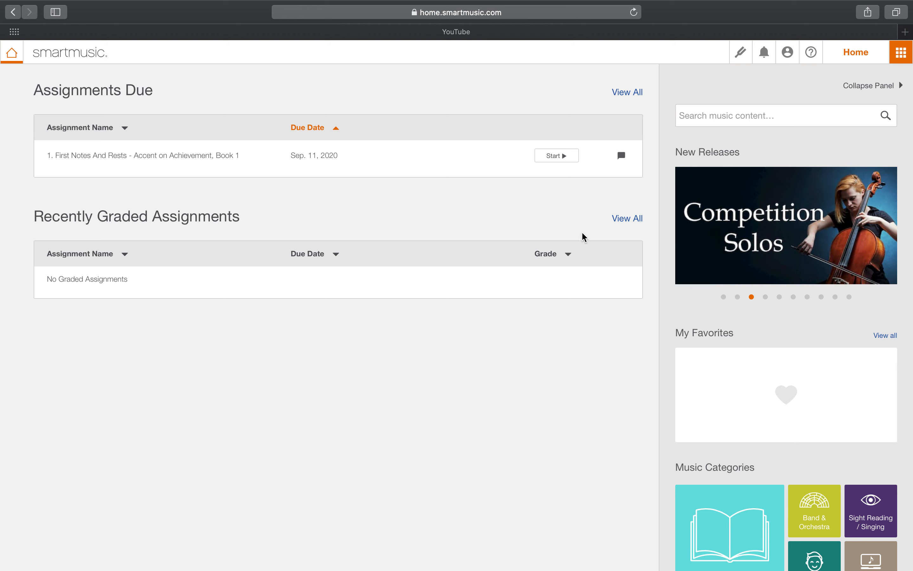
Step: Browse all titles in the Method Books category, then return to the home page
scroll(down, 3)
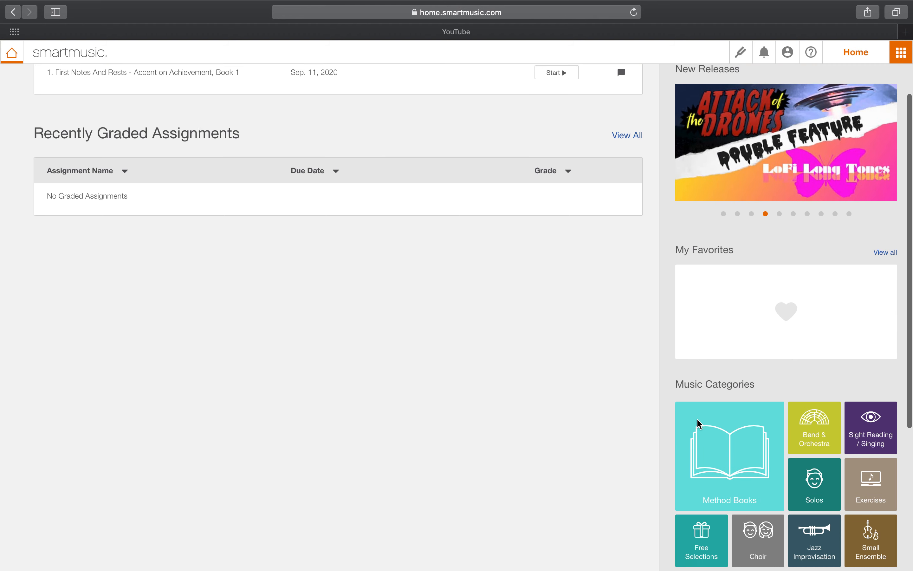
scroll(down, 3)
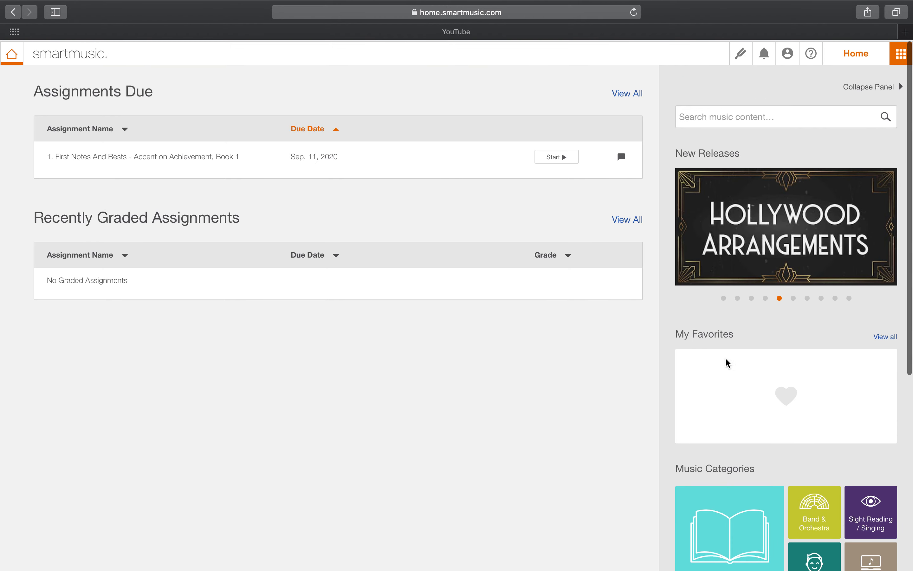
scroll(down, 3)
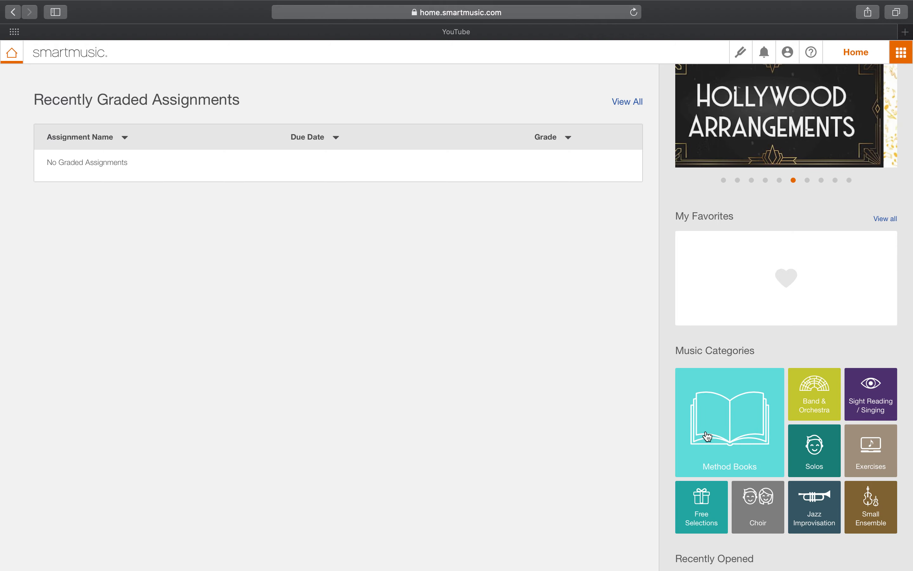
click(729, 421)
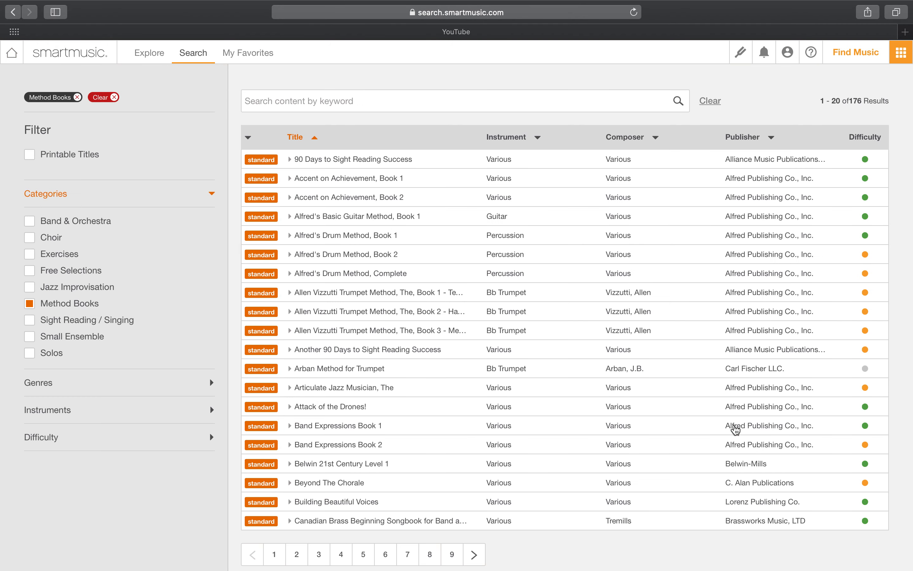
mouse_move(336, 273)
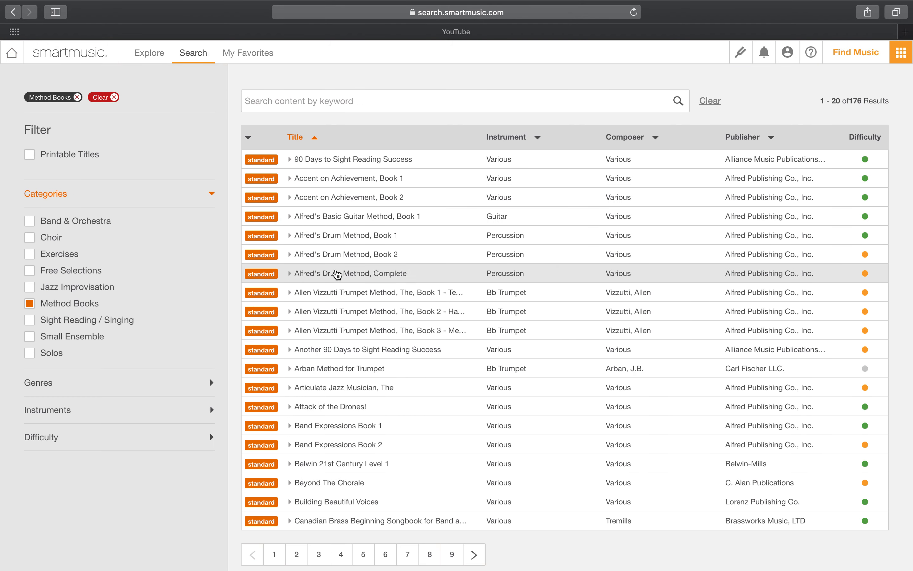
mouse_move(309, 182)
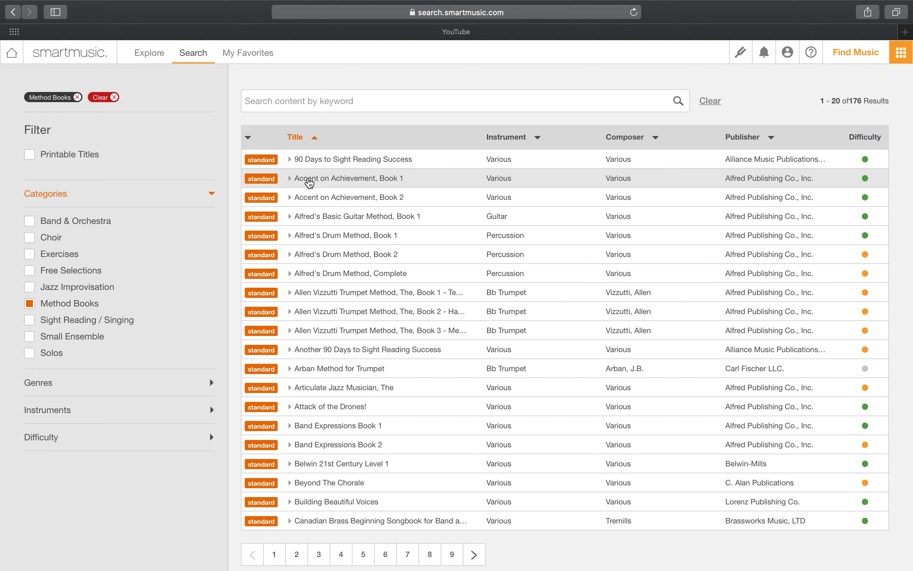
mouse_move(358, 197)
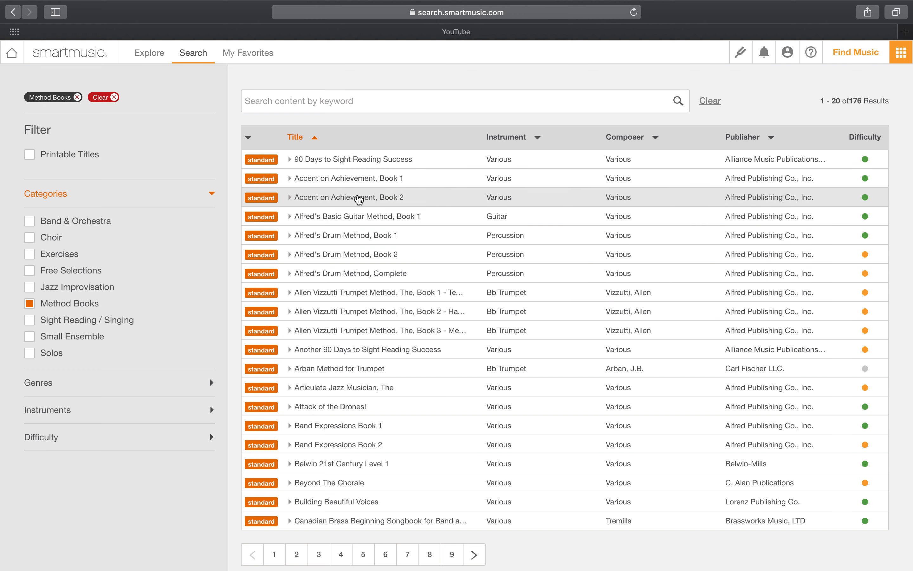
mouse_move(368, 204)
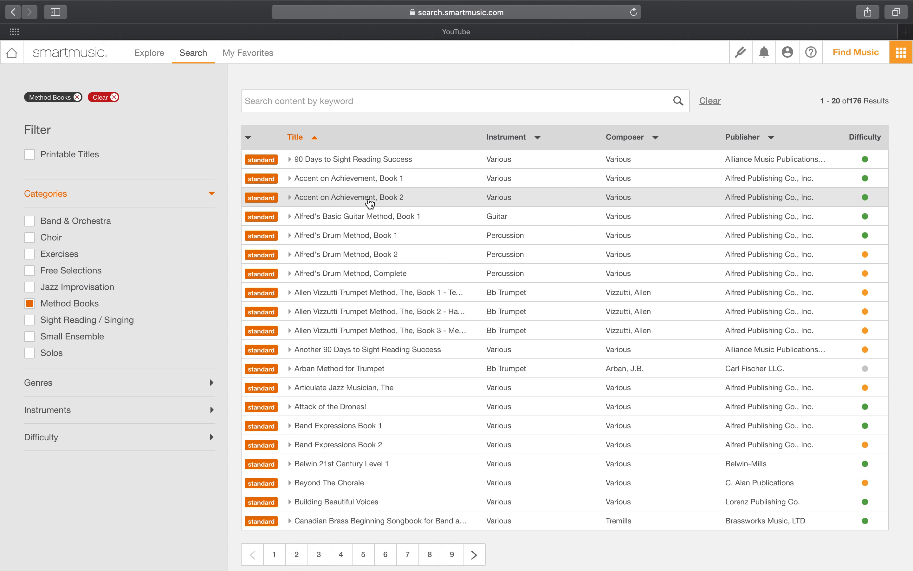
click(11, 53)
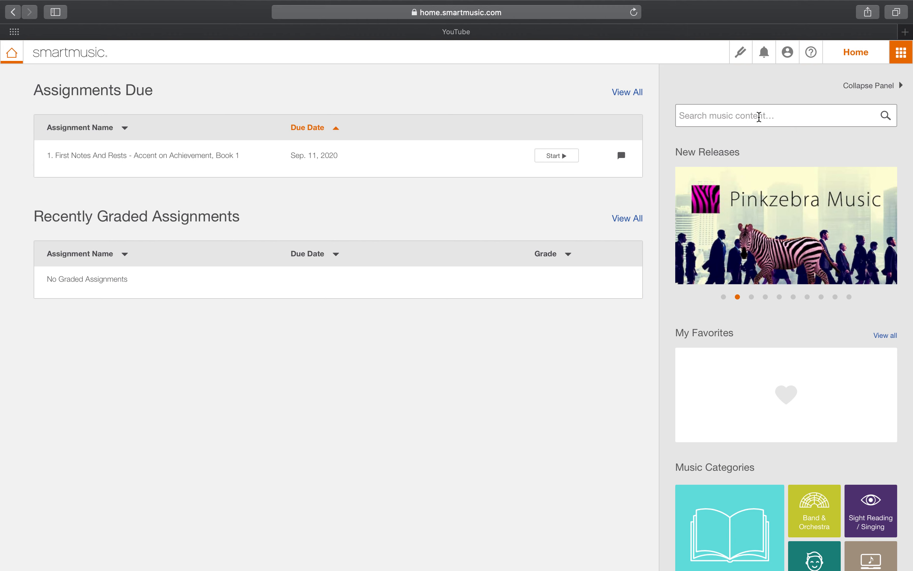
Step: Search the music content for 'Accent' to list the 33 matching titles
text(Accent)
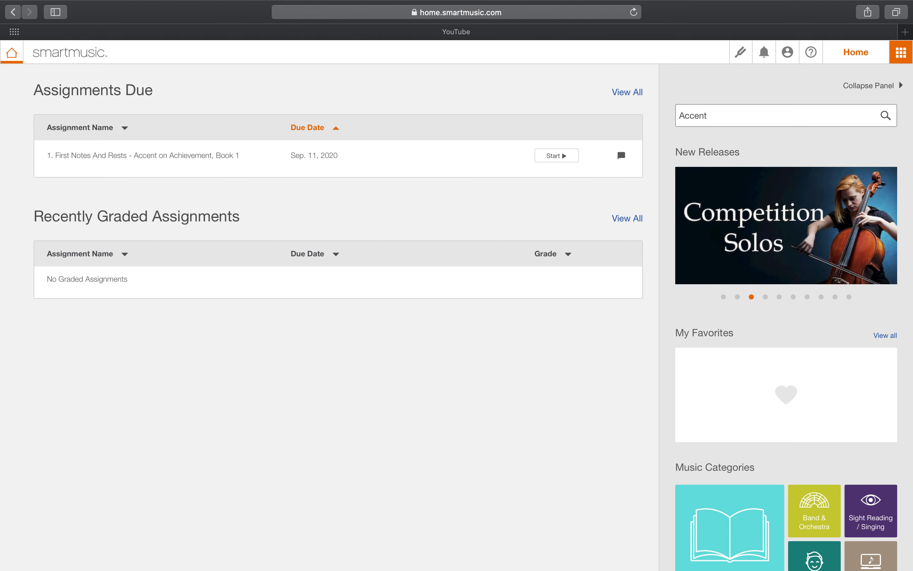
click(885, 115)
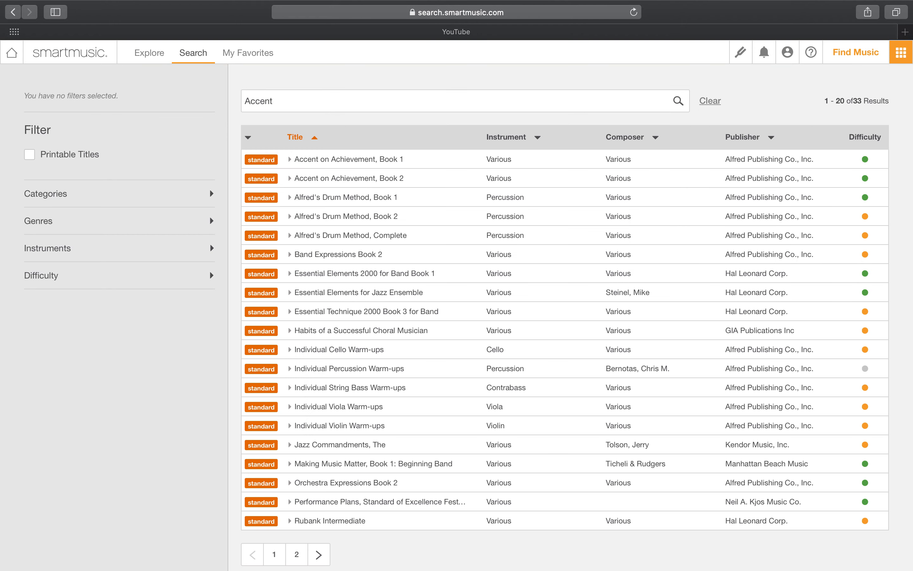
mouse_move(383, 160)
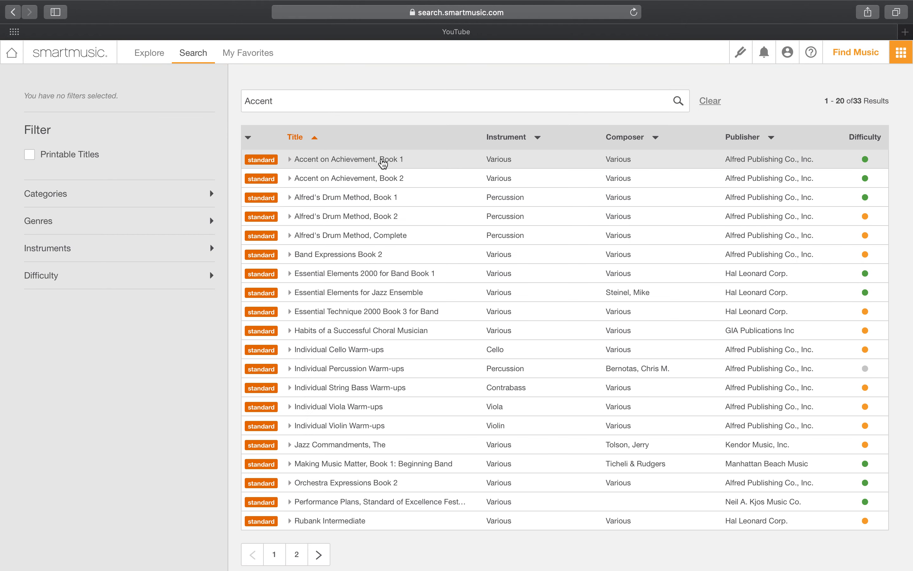
mouse_move(405, 178)
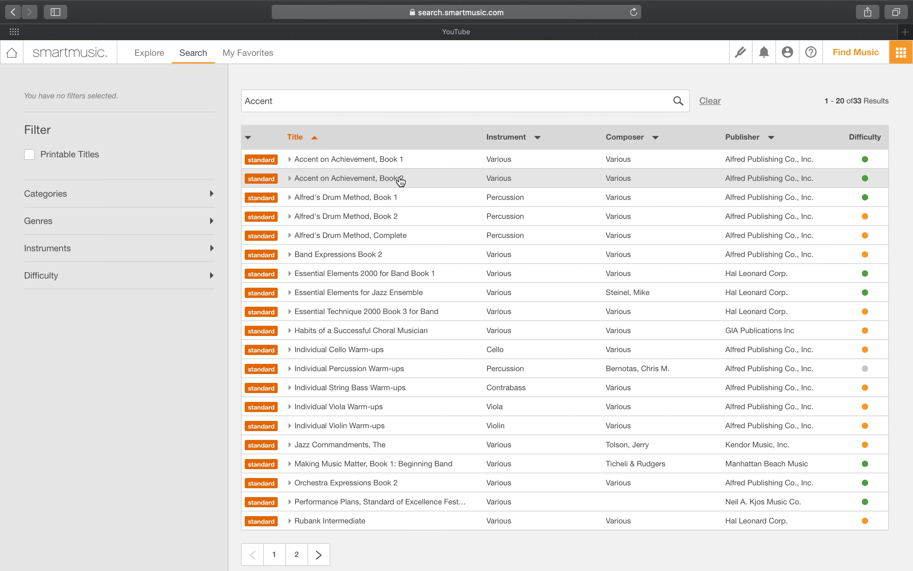
mouse_move(364, 164)
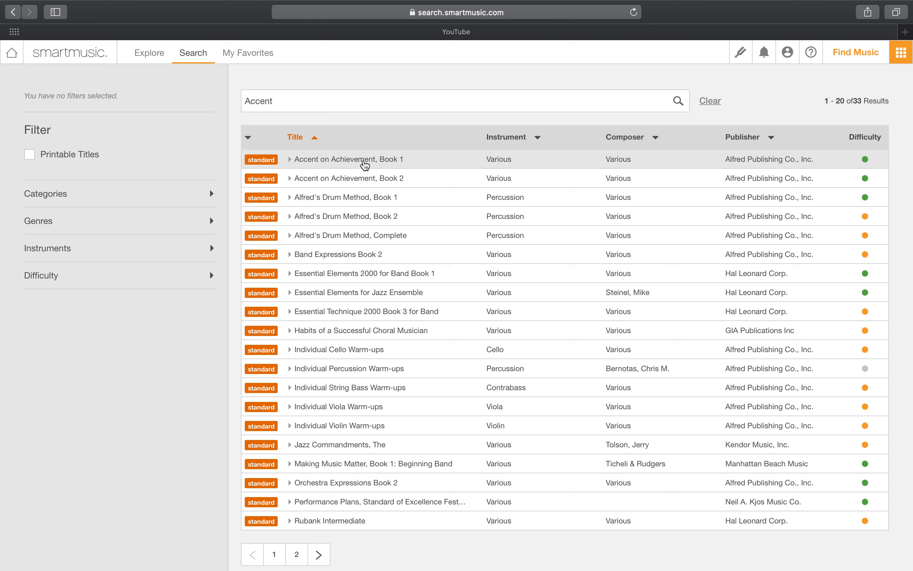
mouse_move(349, 169)
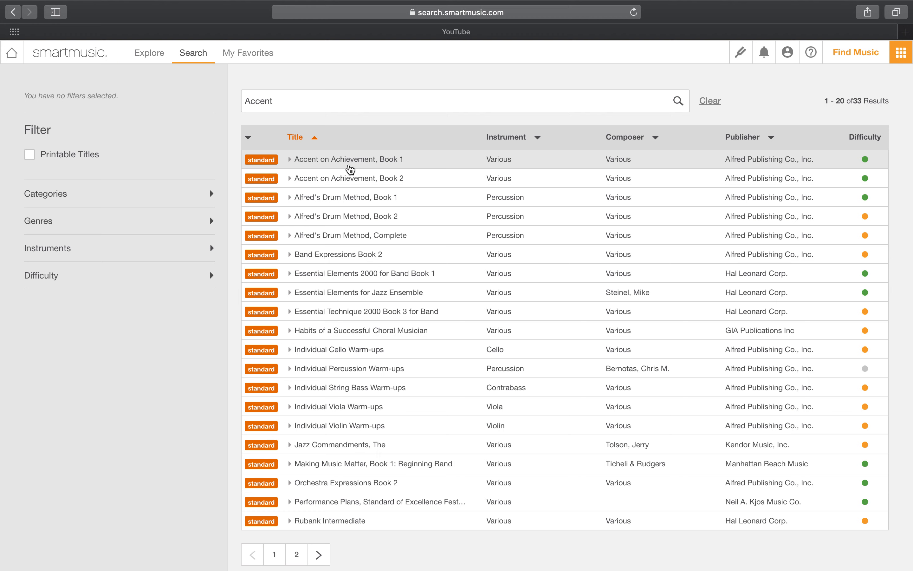
Step: Expand Accent on Achievement, Book 1 and browse its movements down to 12. Take Five
click(290, 159)
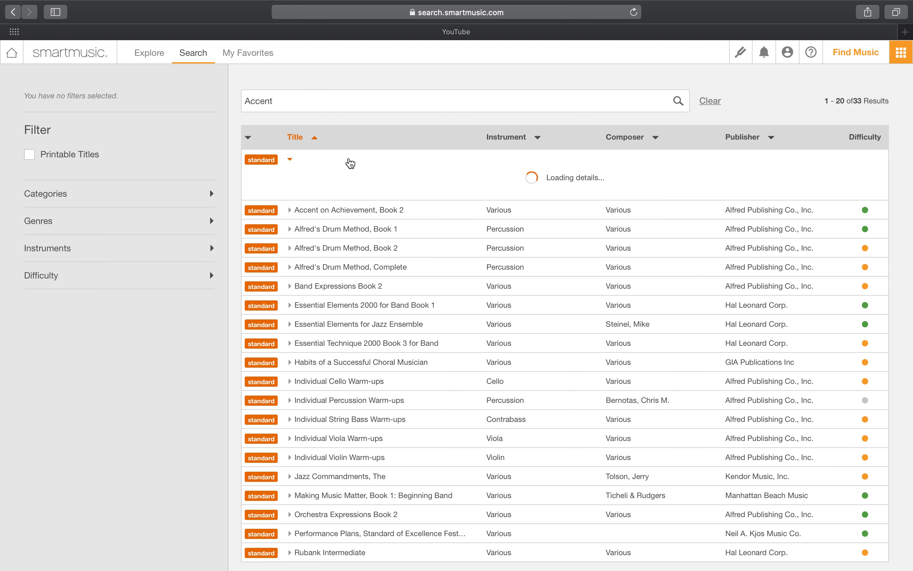
click(289, 160)
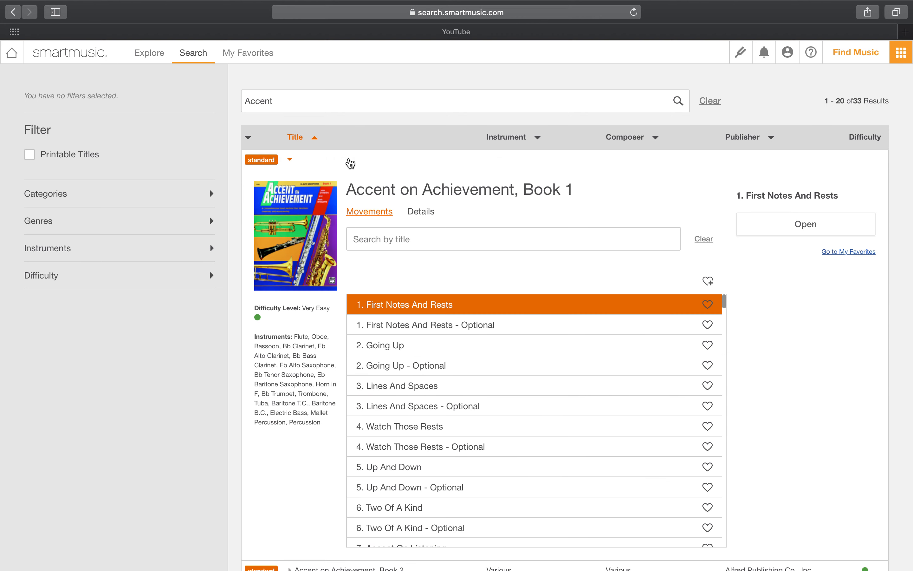
mouse_move(551, 398)
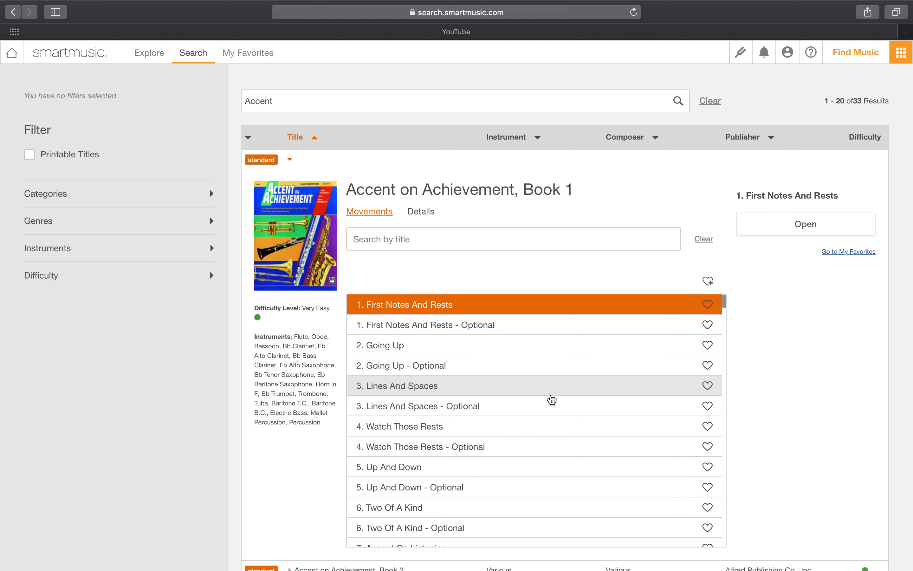
scroll(down, 3)
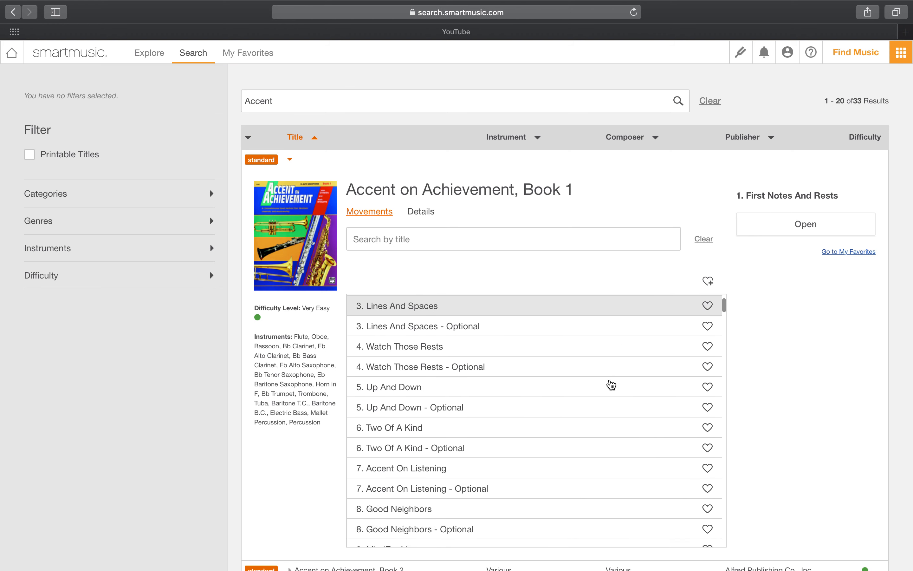
scroll(down, 3)
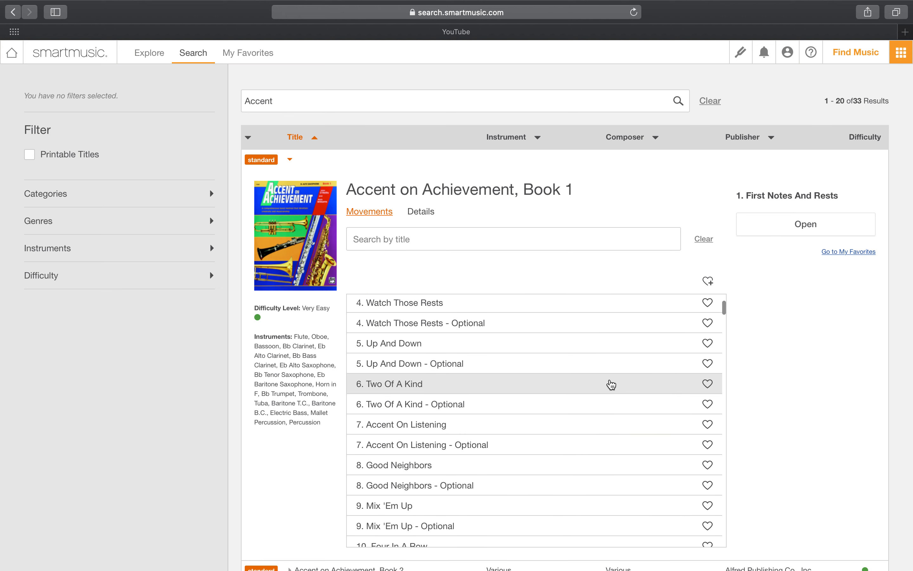
scroll(up, 3)
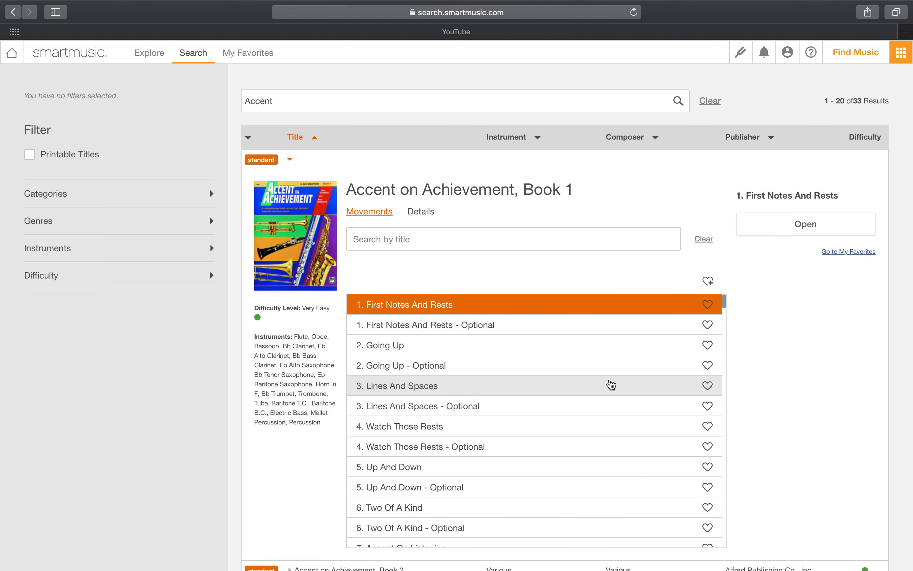
scroll(down, 3)
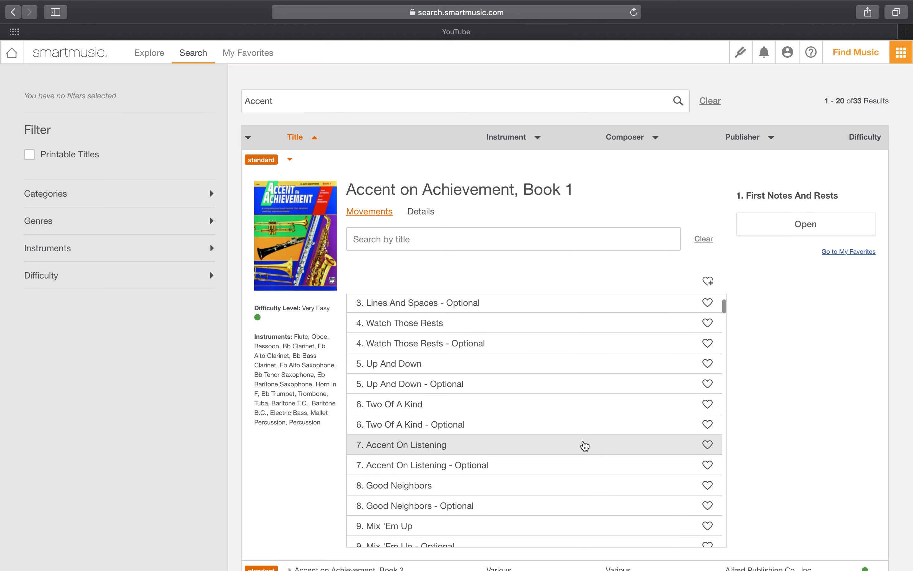
scroll(down, 3)
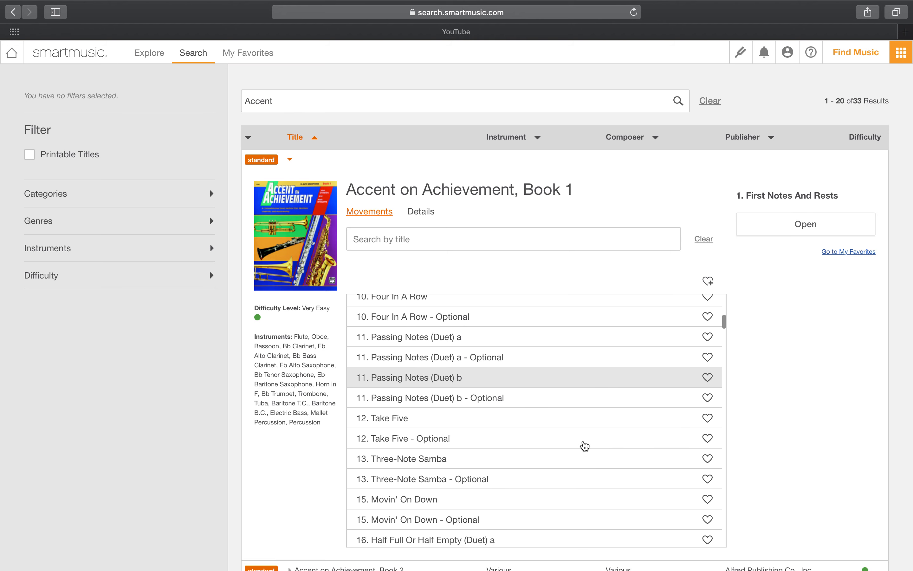
scroll(down, 3)
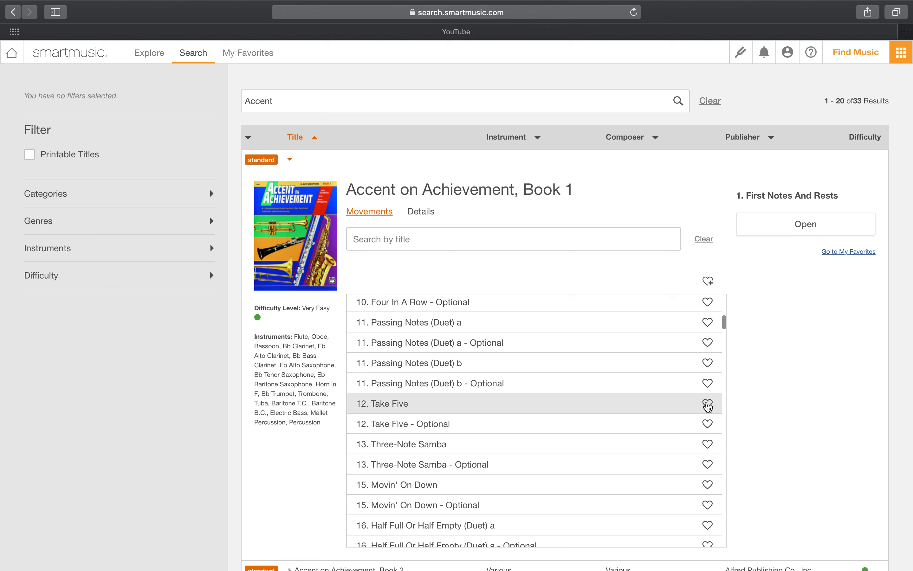
Step: Mark 12. Take Five with the heart icon to add it to My Favorites
click(707, 404)
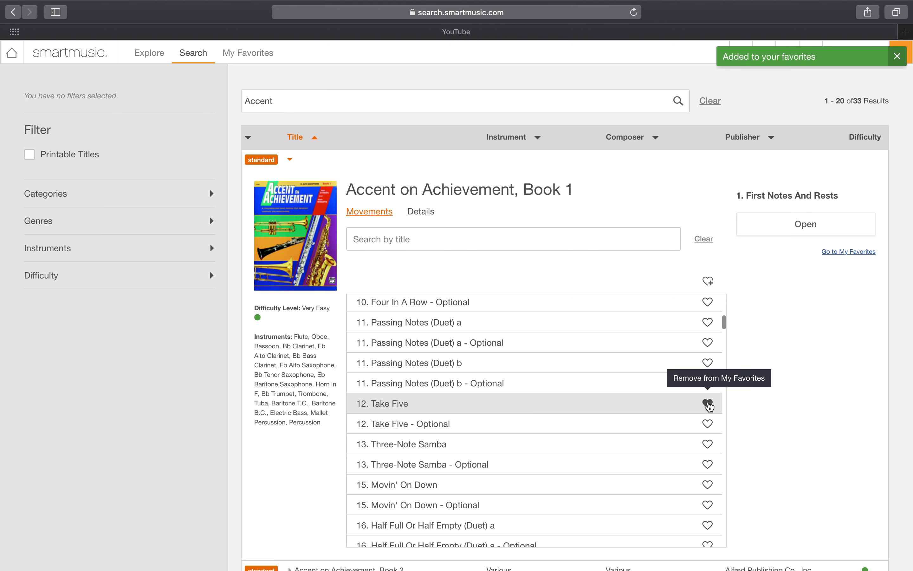
click(708, 403)
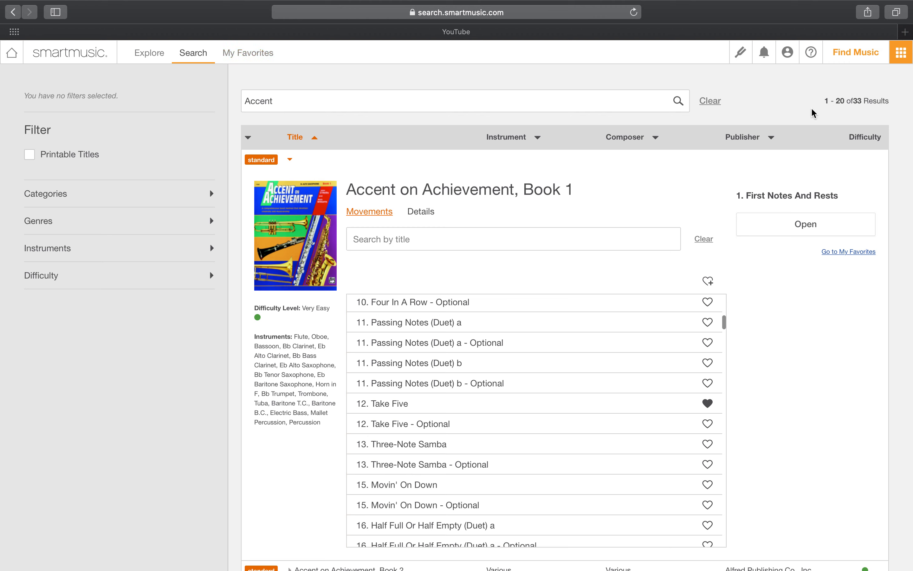
click(901, 52)
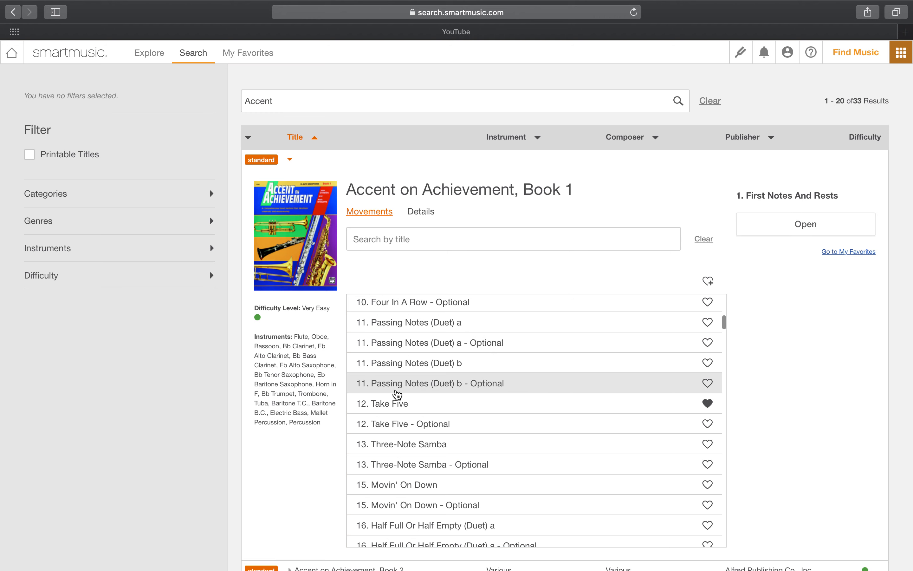
Step: Open the 12. Take Five movement with Bb Trumpet chosen as the instrument
click(386, 404)
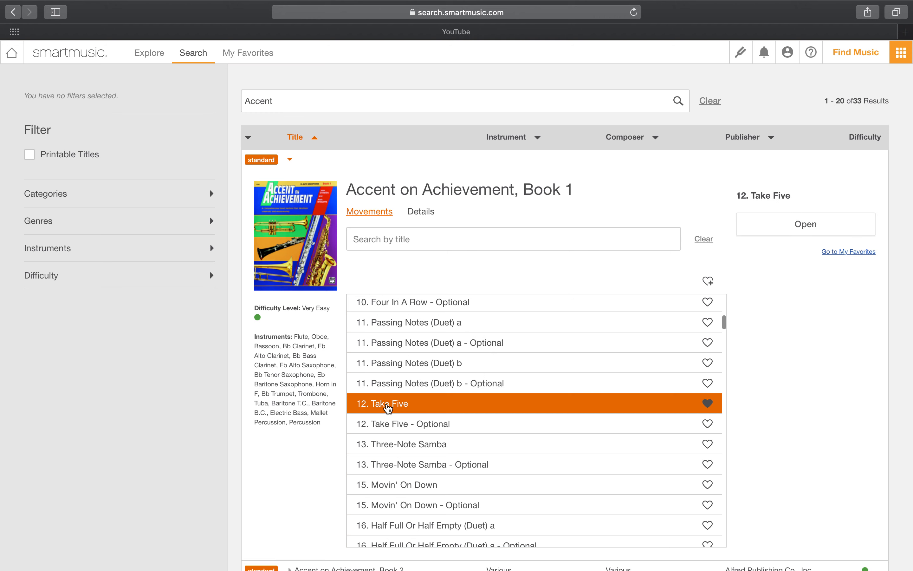
mouse_move(648, 321)
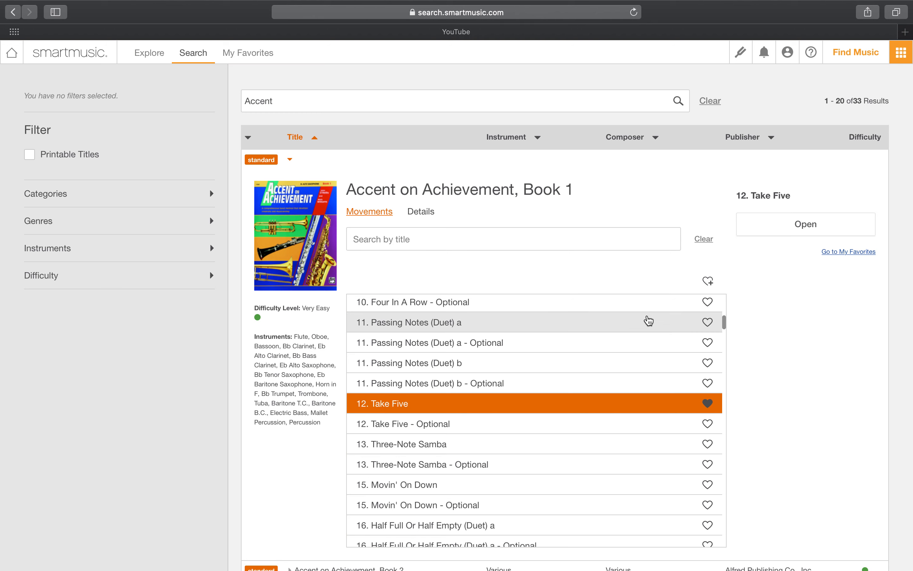
click(806, 224)
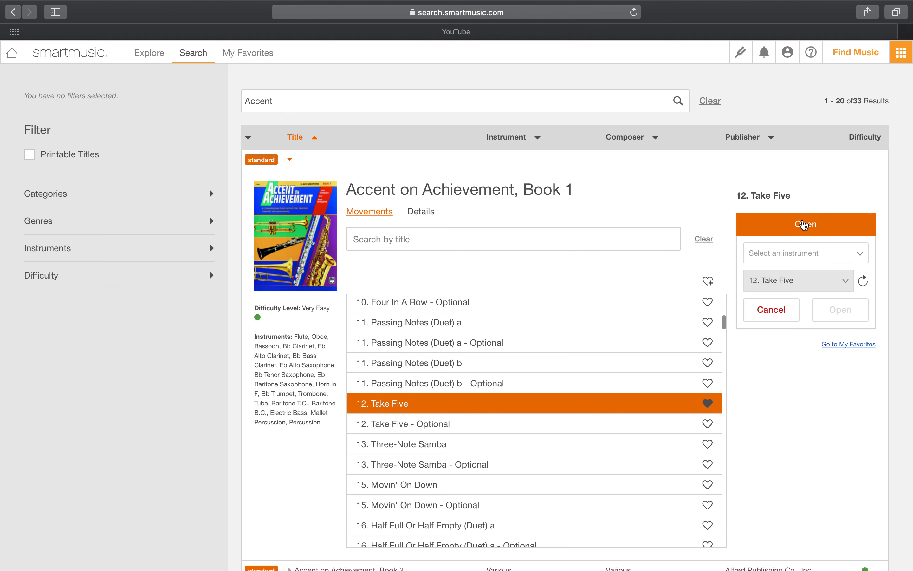
click(805, 253)
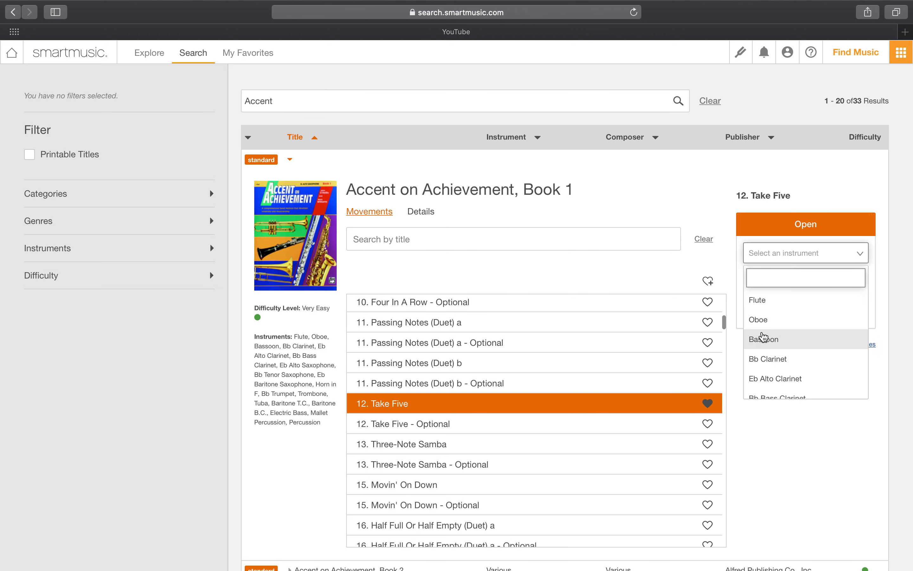
scroll(down, 3)
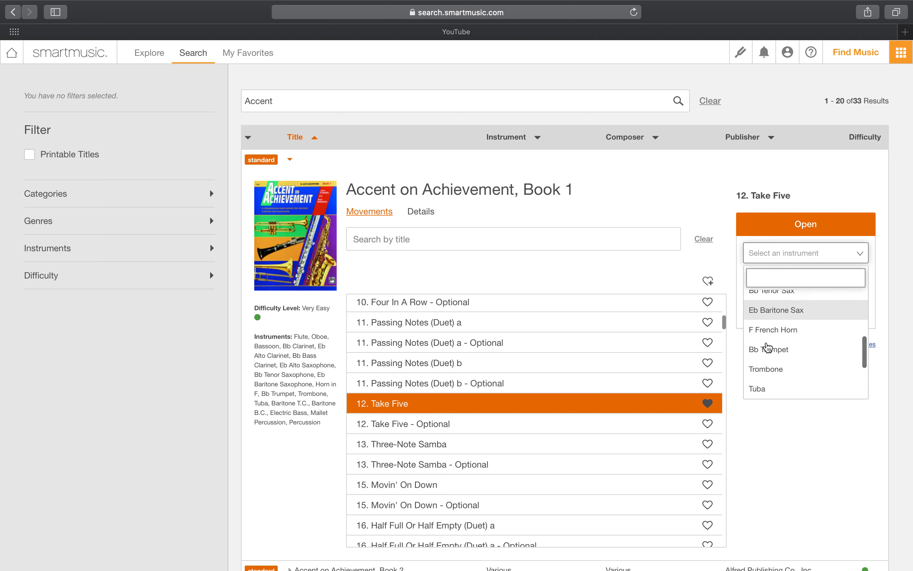
click(769, 348)
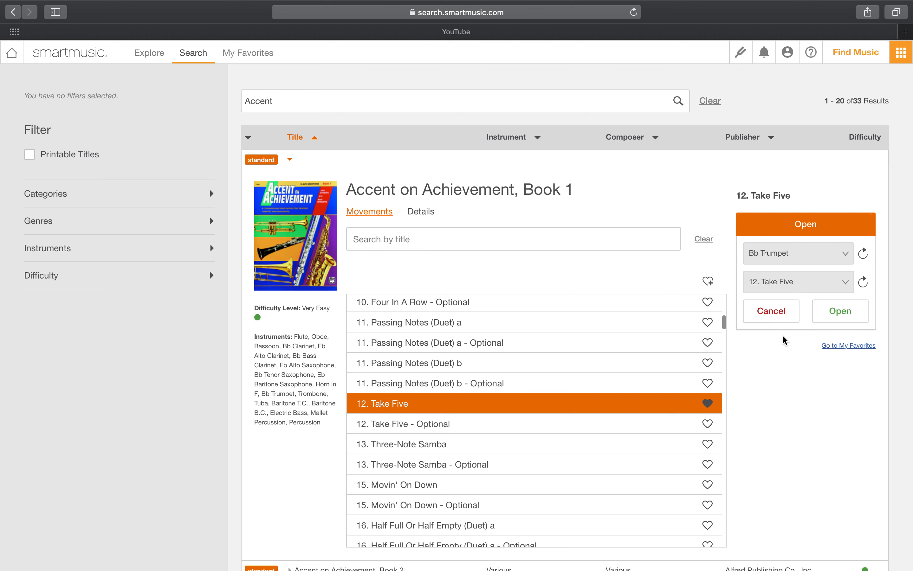
mouse_move(793, 261)
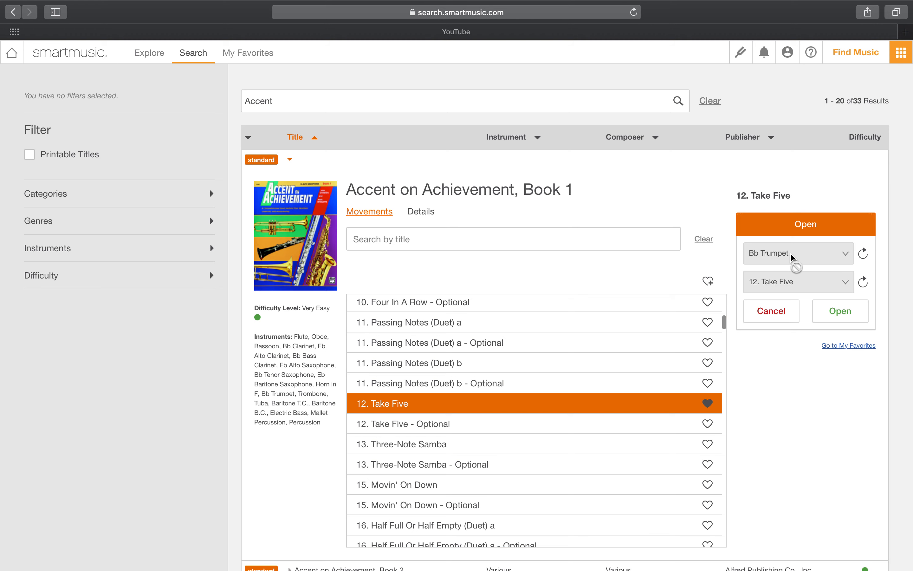
mouse_move(840, 269)
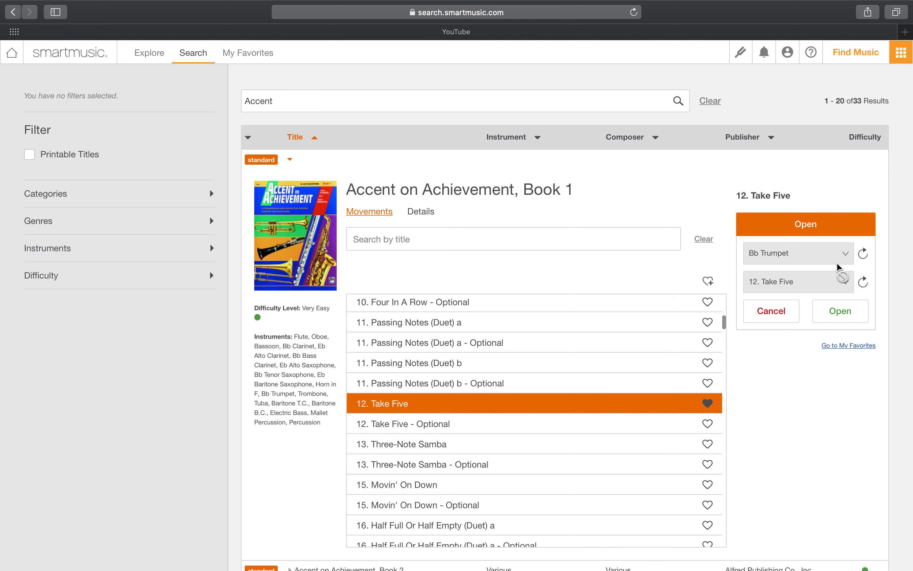
click(840, 311)
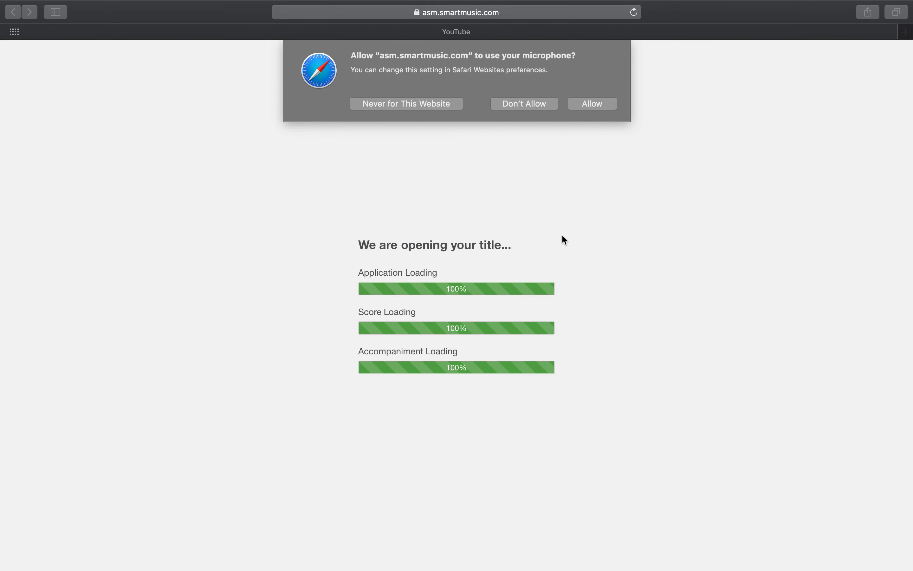
mouse_move(527, 107)
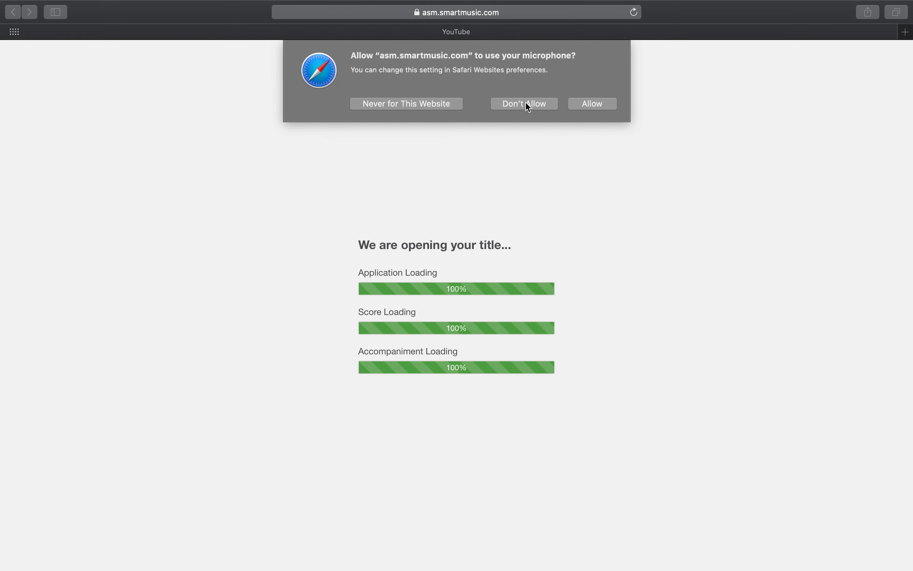
mouse_move(560, 113)
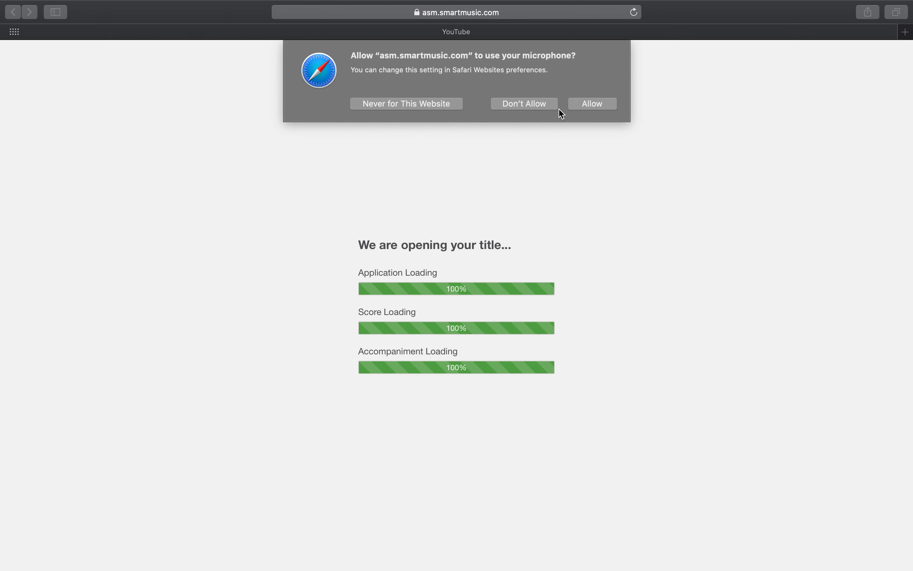
mouse_move(524, 107)
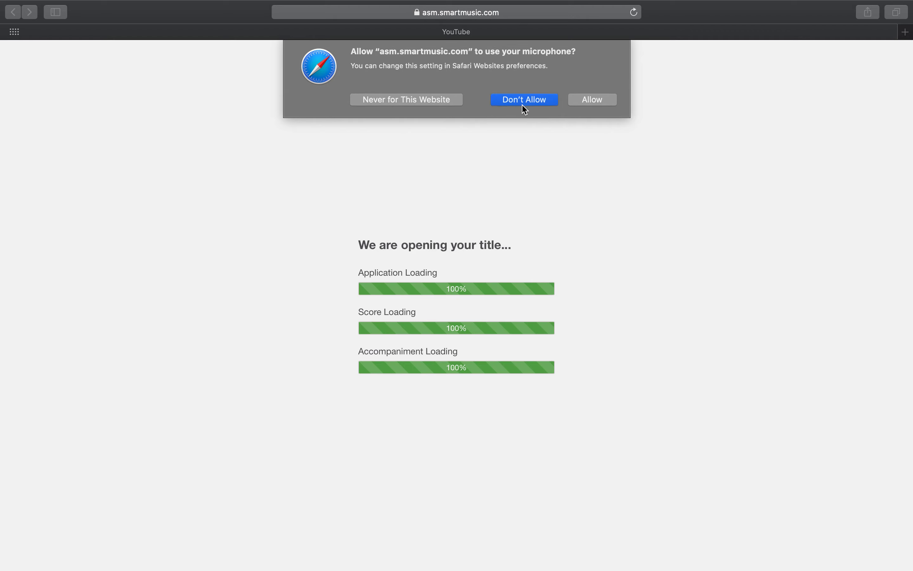
Step: Decline Safari's microphone permission prompt with Don't Allow
click(523, 99)
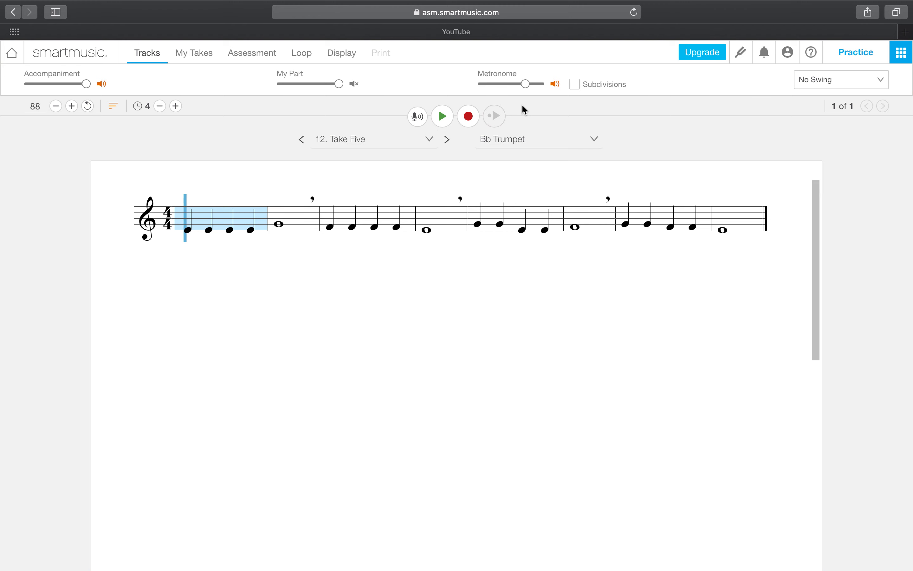
mouse_move(601, 31)
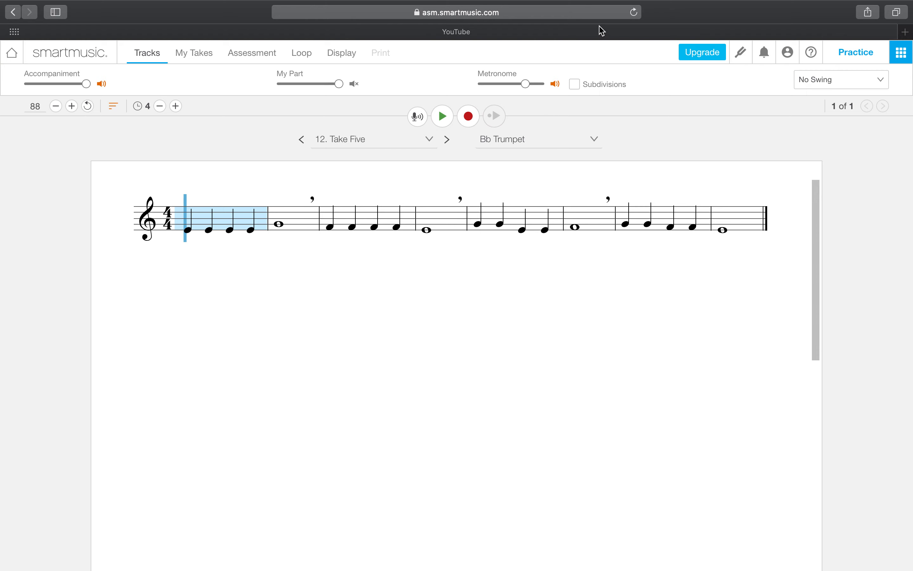
mouse_move(218, 110)
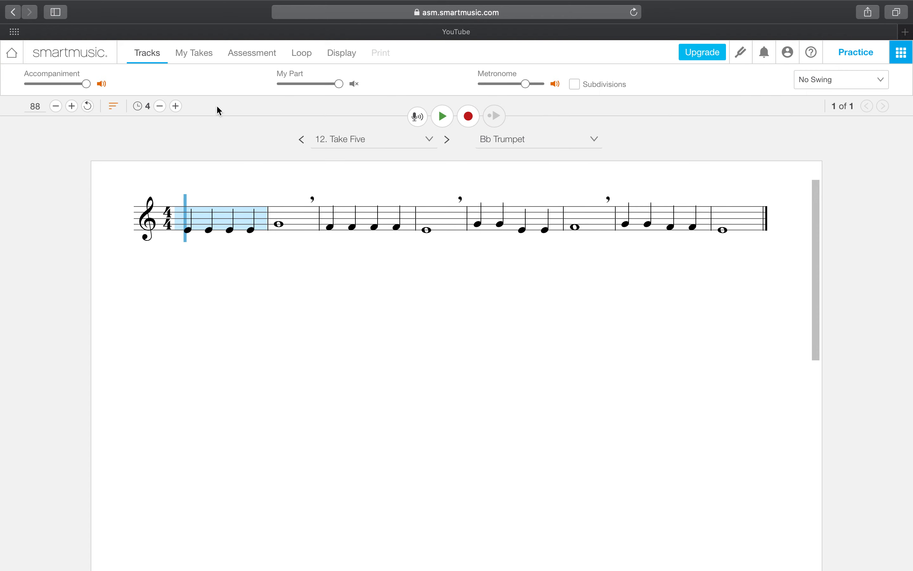
mouse_move(411, 160)
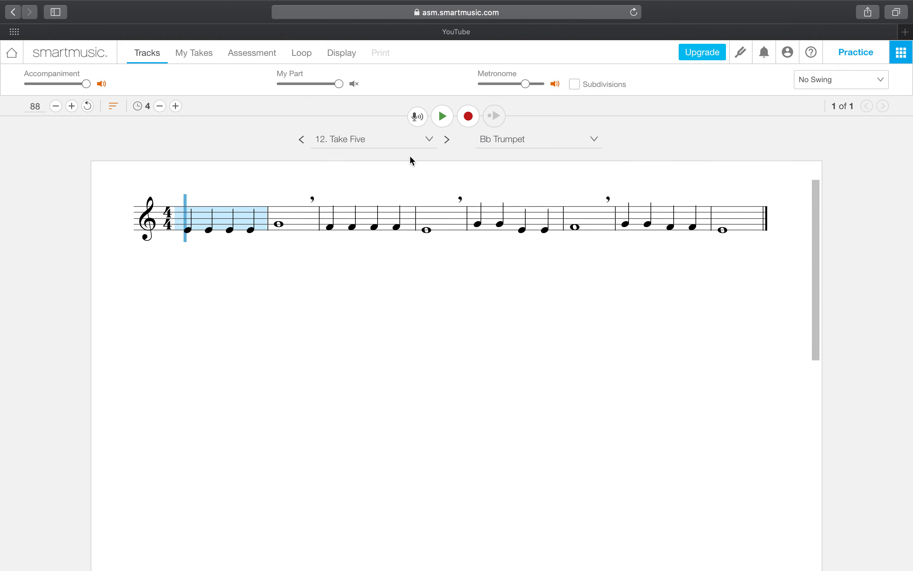
mouse_move(417, 116)
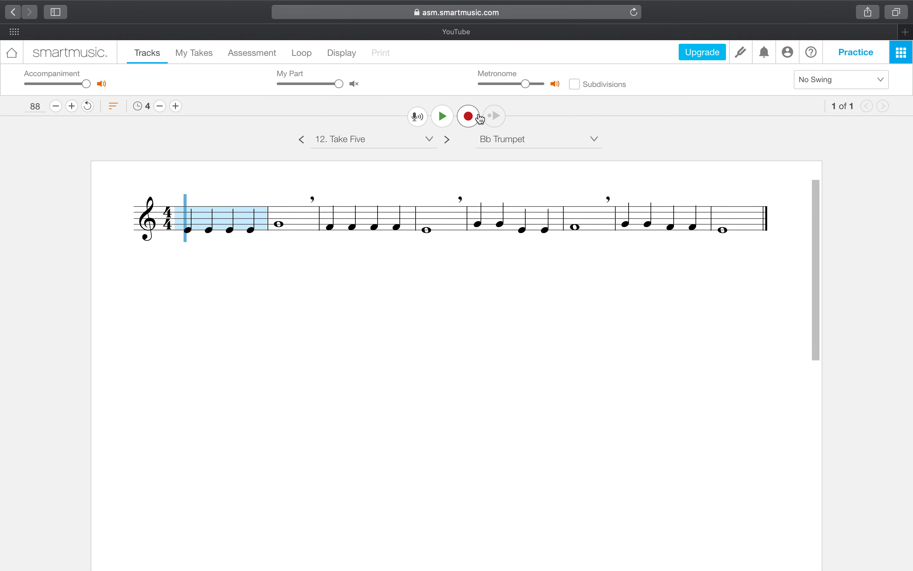
mouse_move(494, 115)
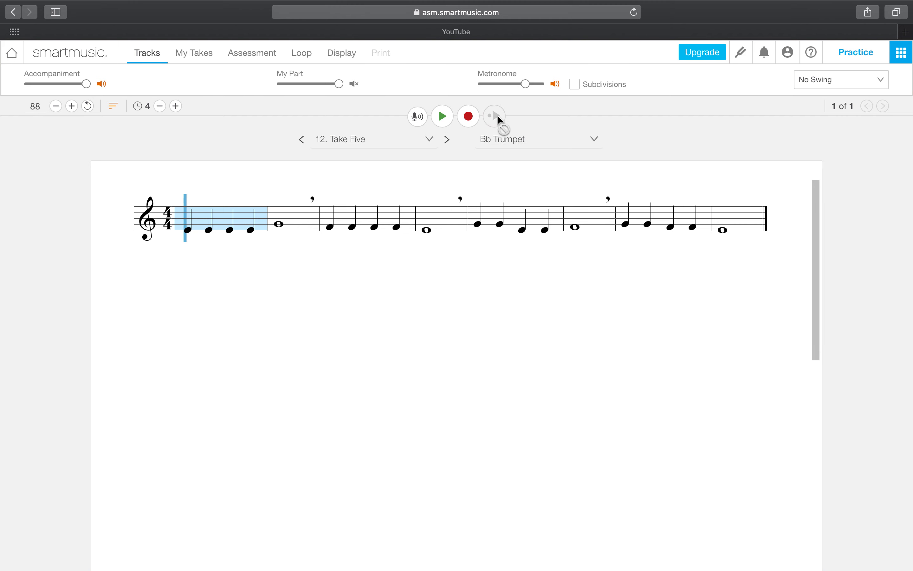
mouse_move(495, 125)
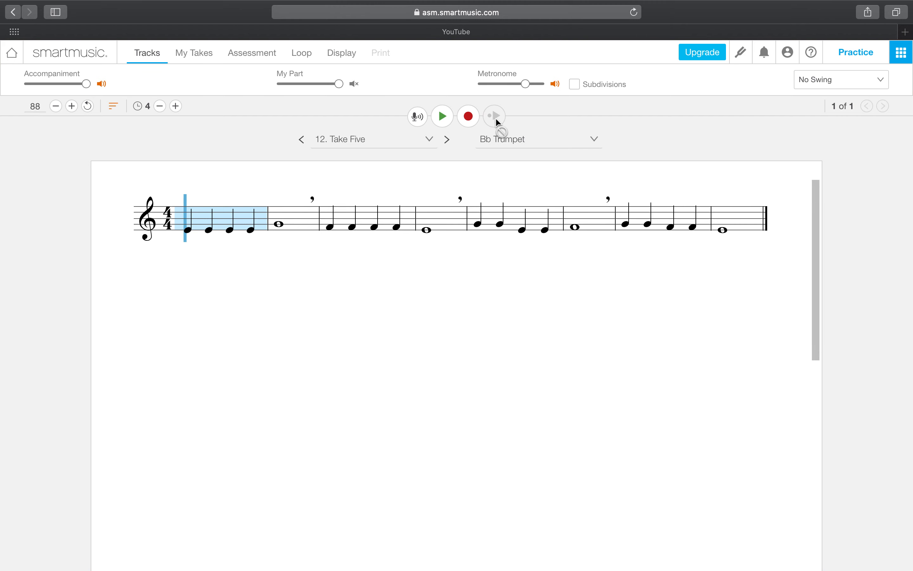
mouse_move(503, 127)
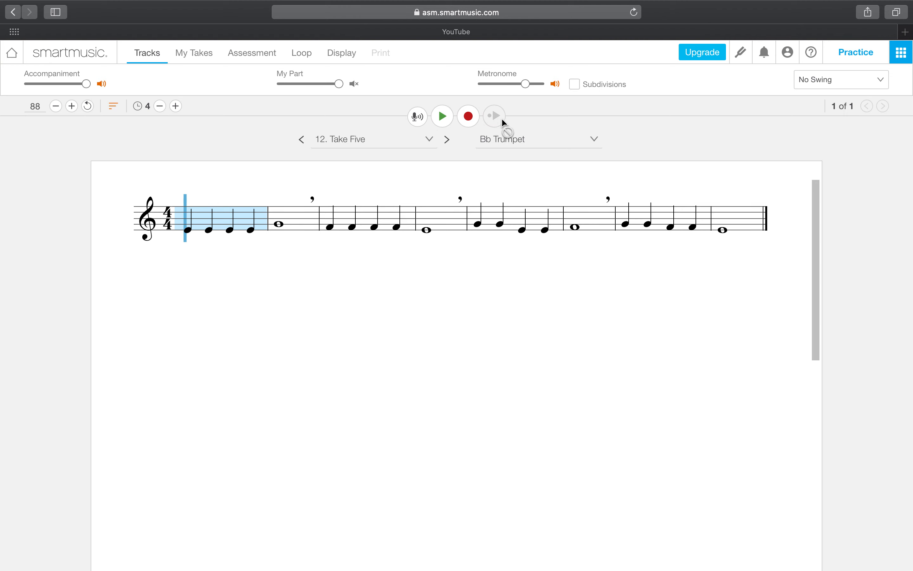
mouse_move(491, 90)
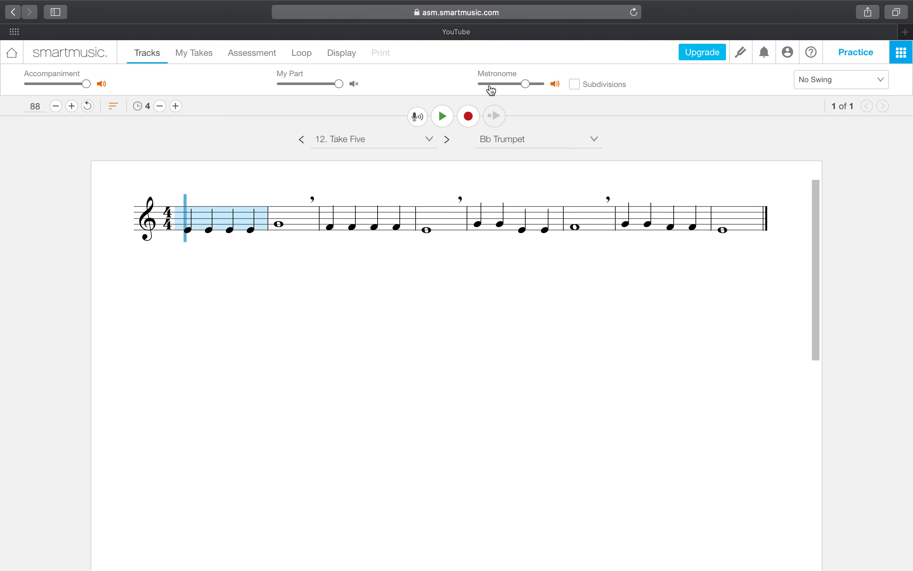
mouse_move(363, 66)
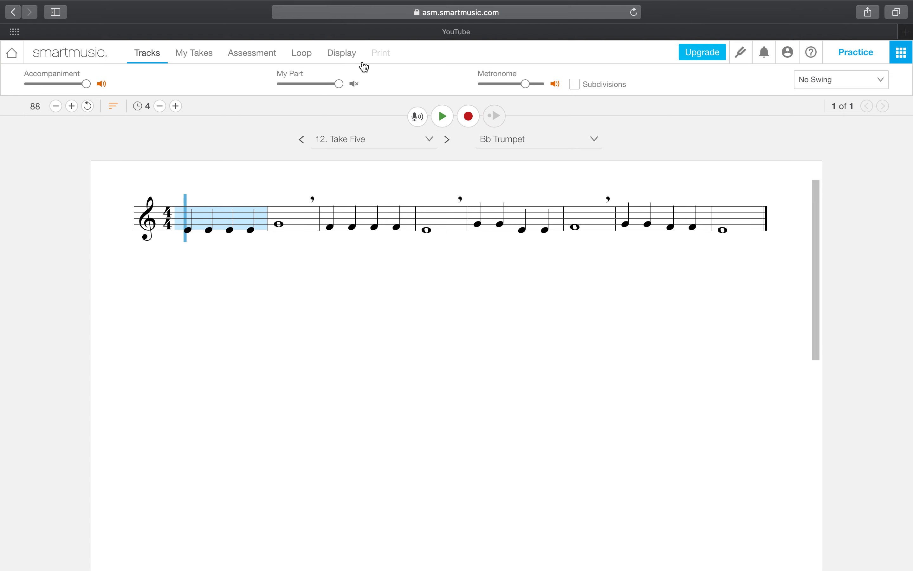
mouse_move(194, 53)
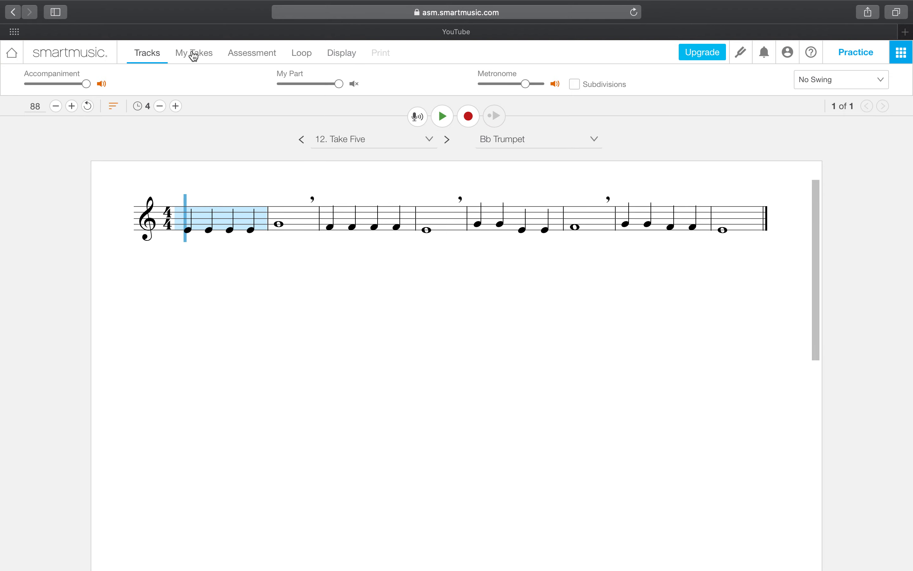
click(341, 52)
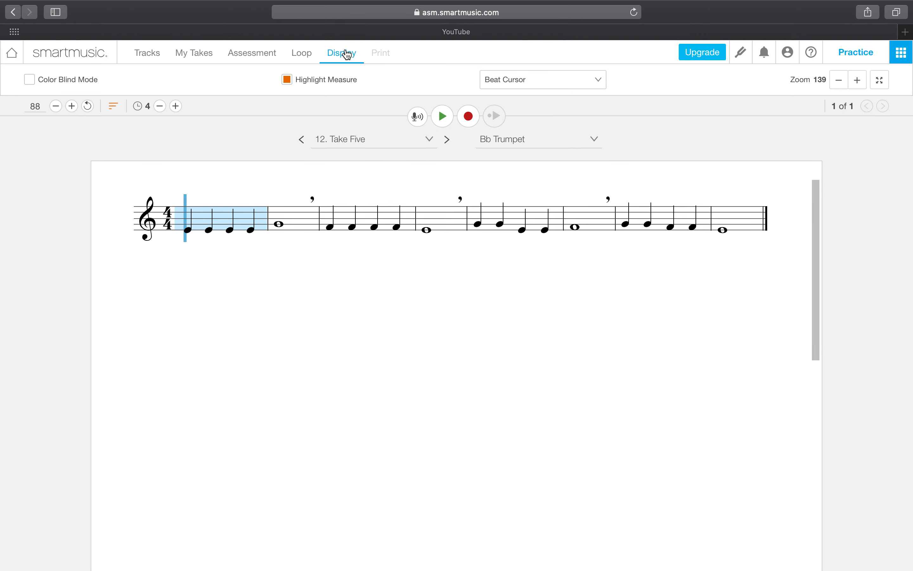
click(286, 80)
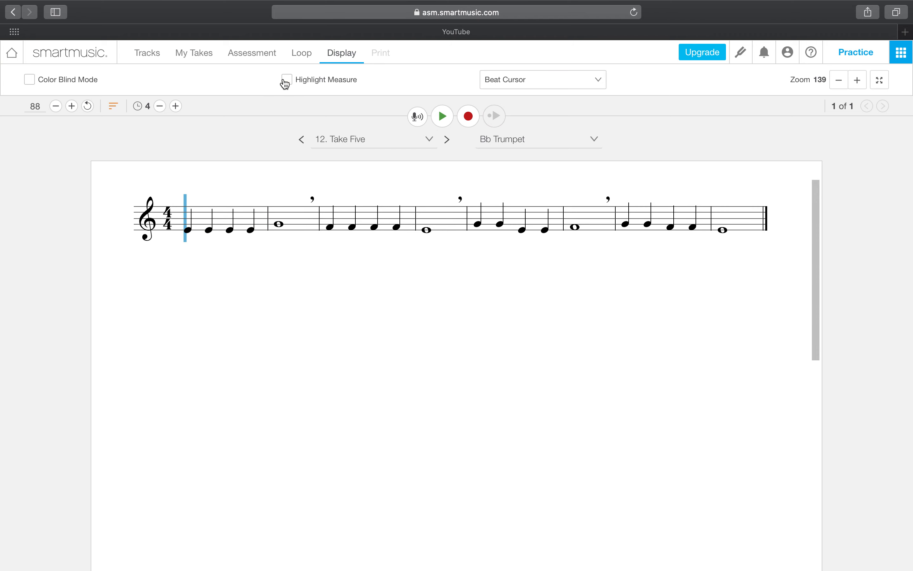
click(541, 79)
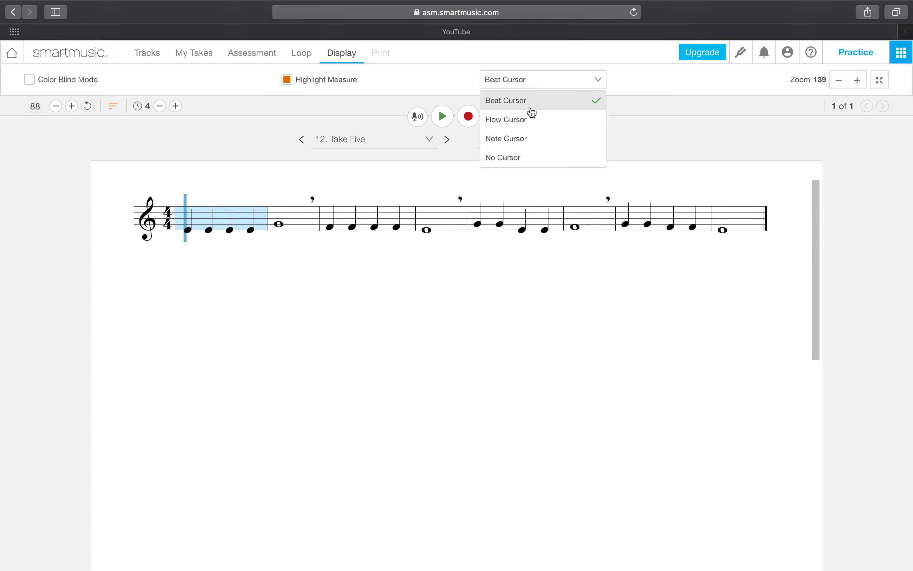
click(505, 119)
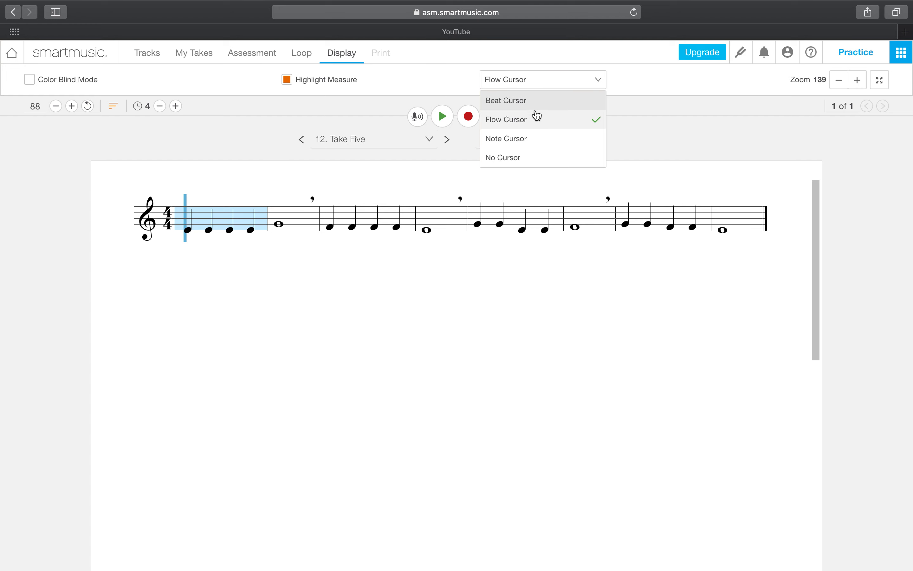
mouse_move(514, 100)
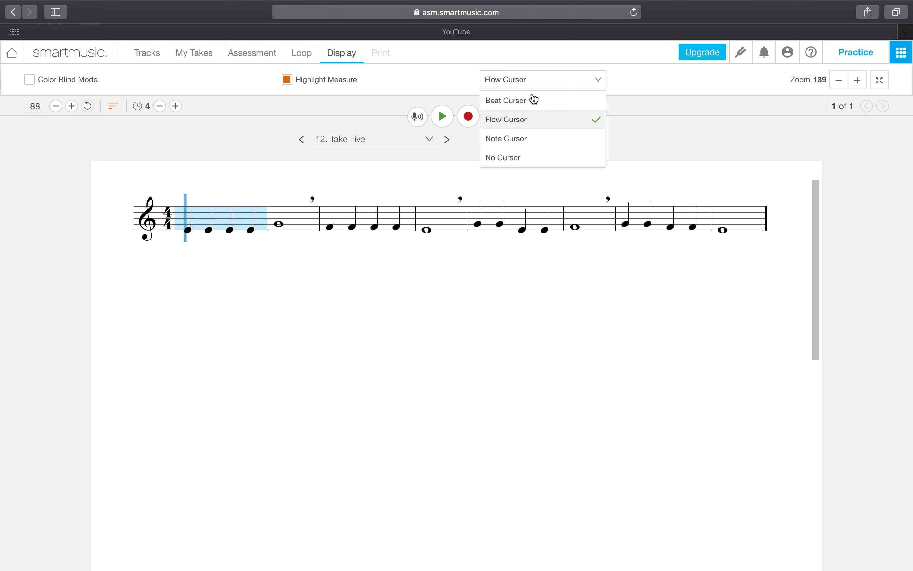
click(502, 158)
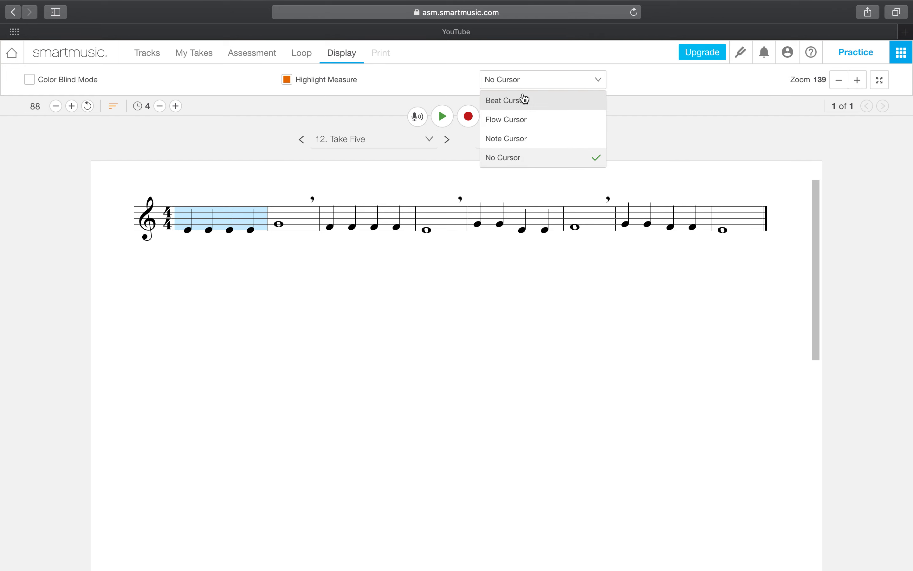
click(506, 99)
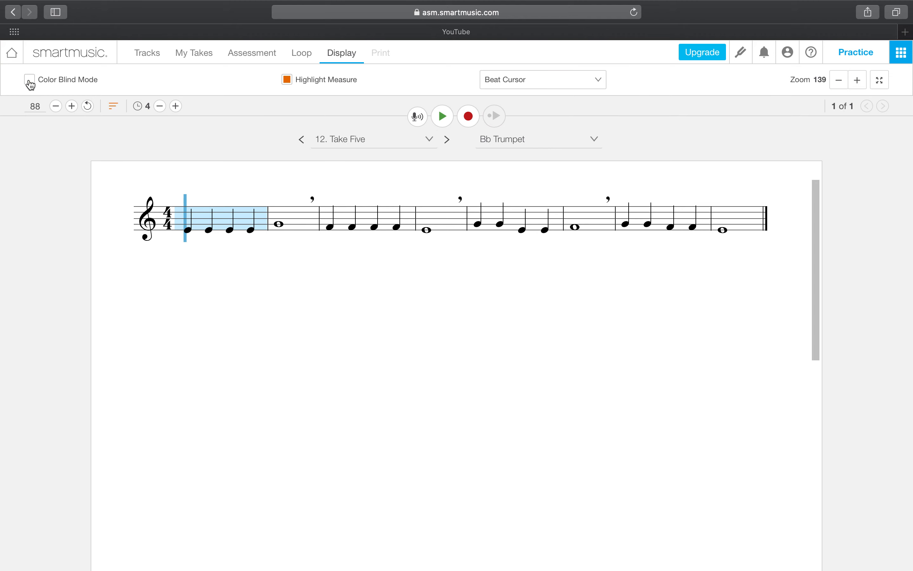
mouse_move(147, 53)
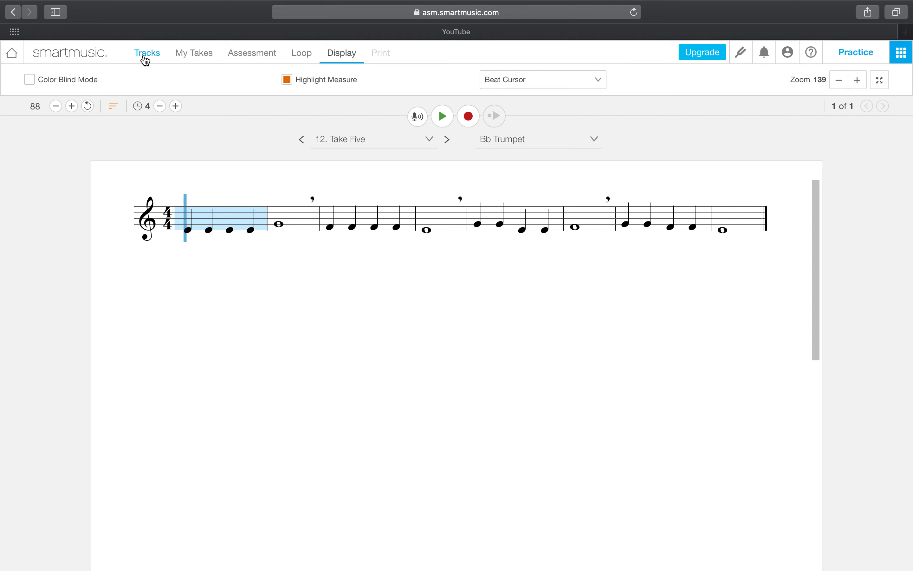
mouse_move(194, 53)
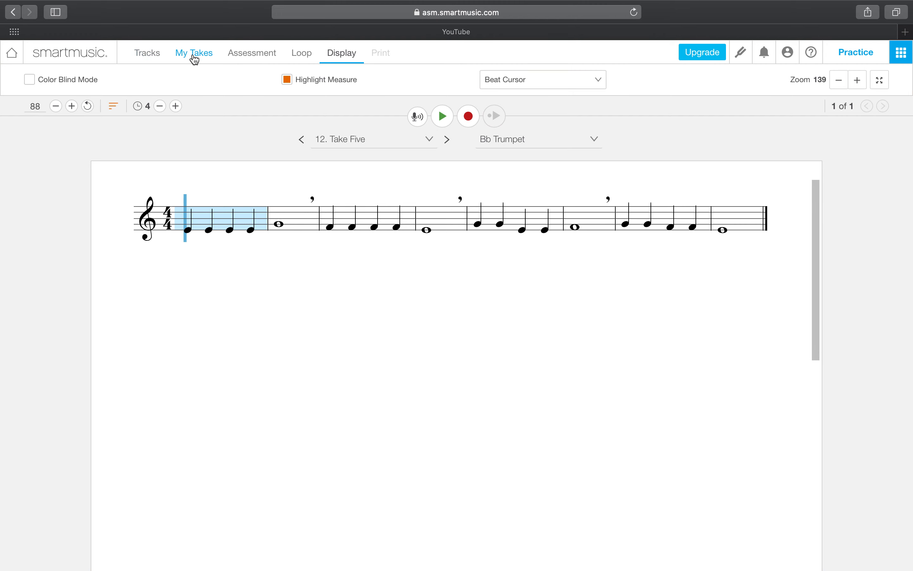
click(146, 53)
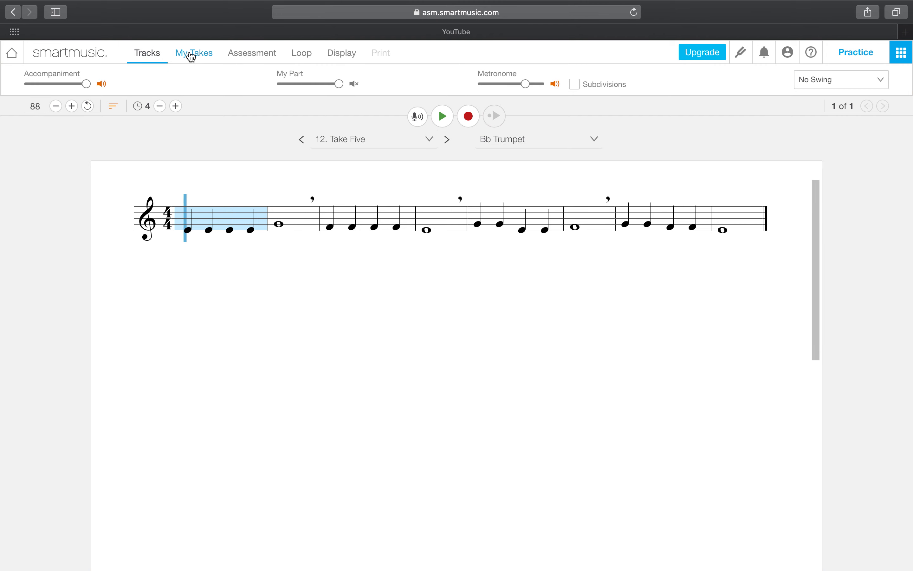
mouse_move(104, 88)
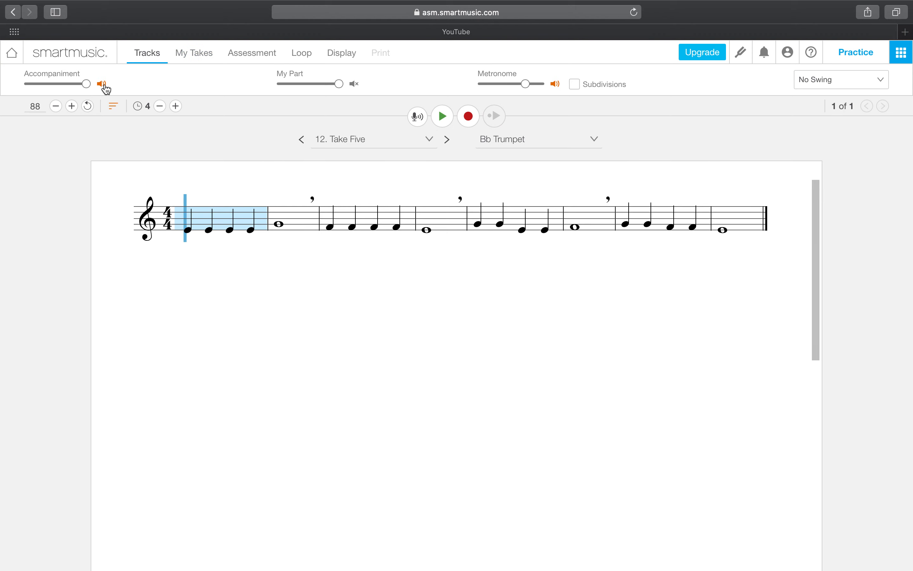
Step: Lower the tempo from 88 to 84, then bump it up to 85
click(102, 83)
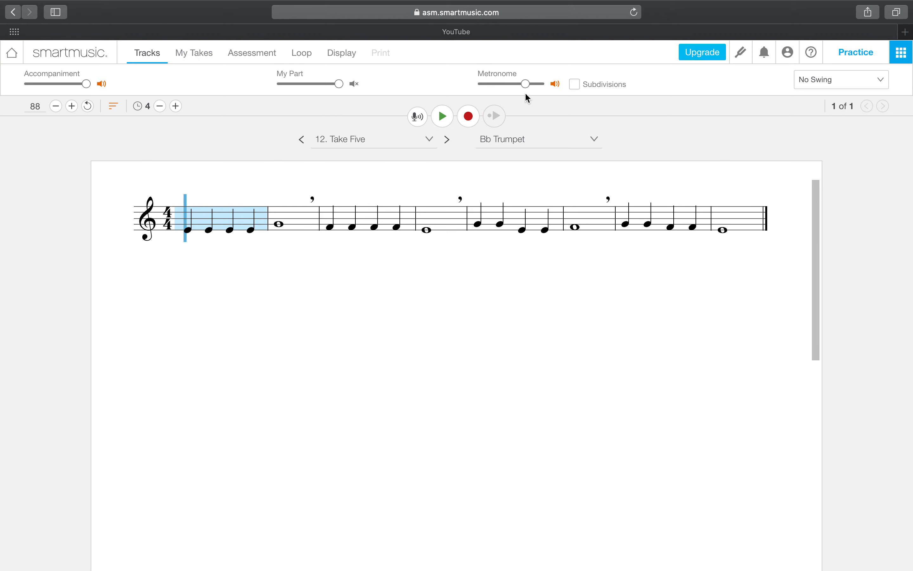
mouse_move(119, 139)
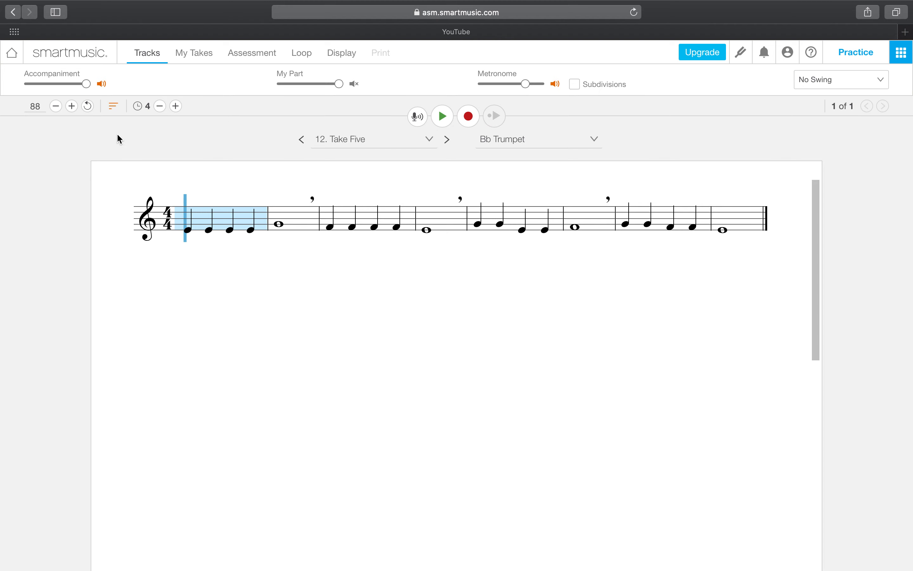
click(55, 106)
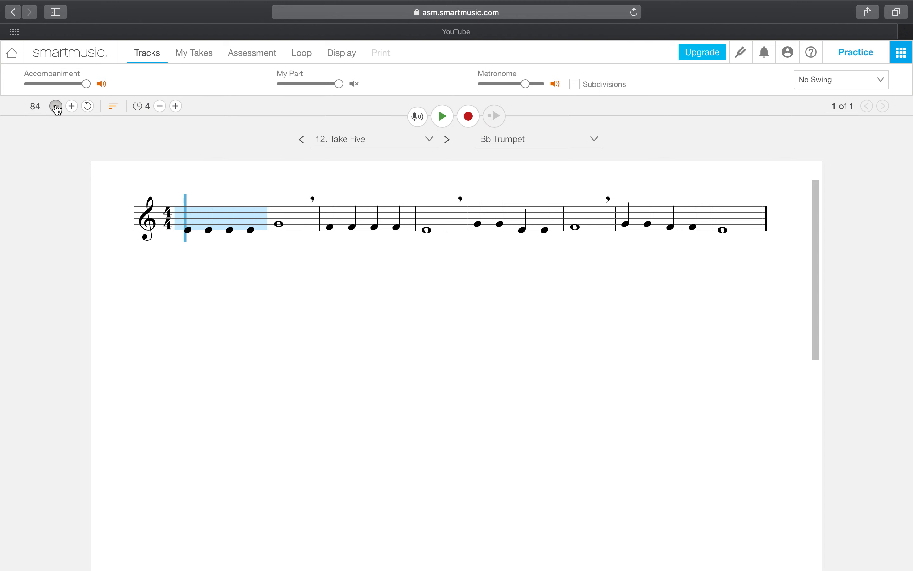
click(55, 106)
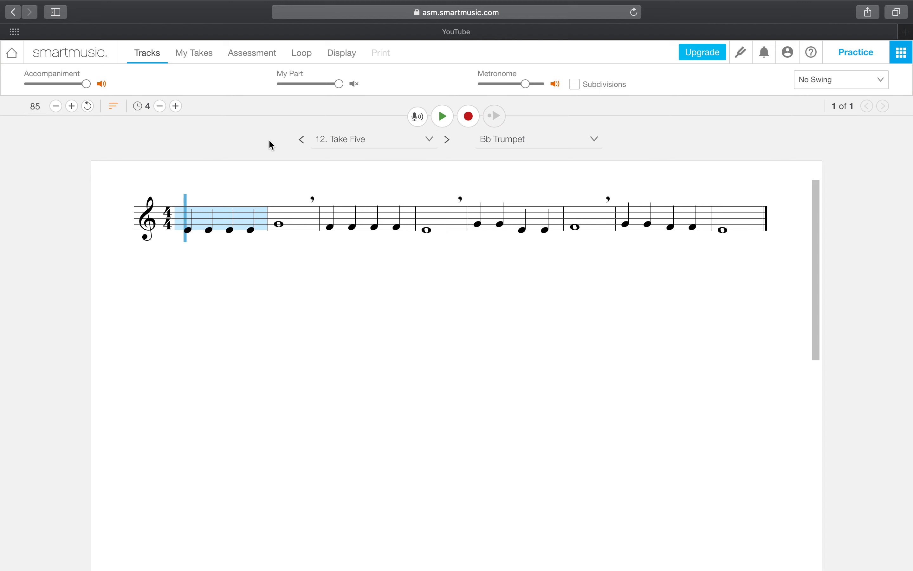
mouse_move(767, 68)
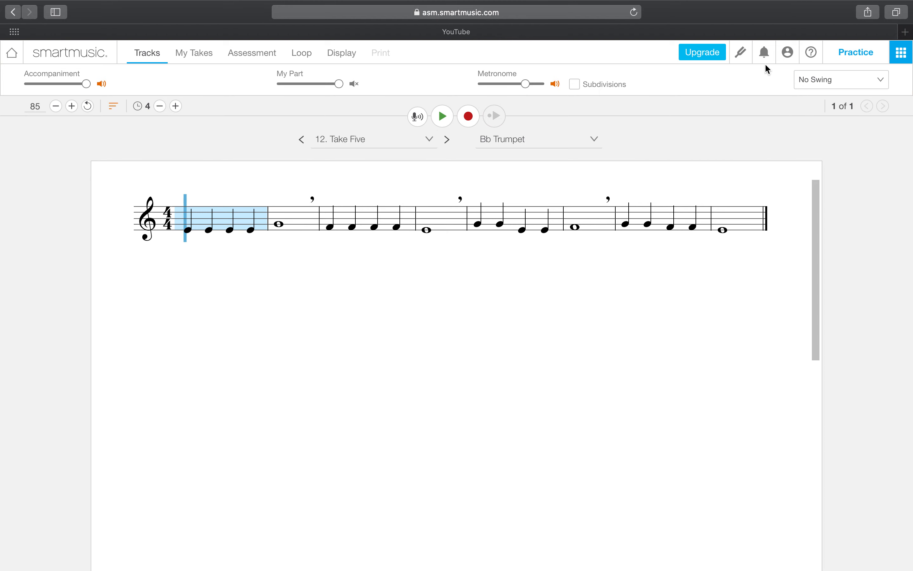
mouse_move(740, 52)
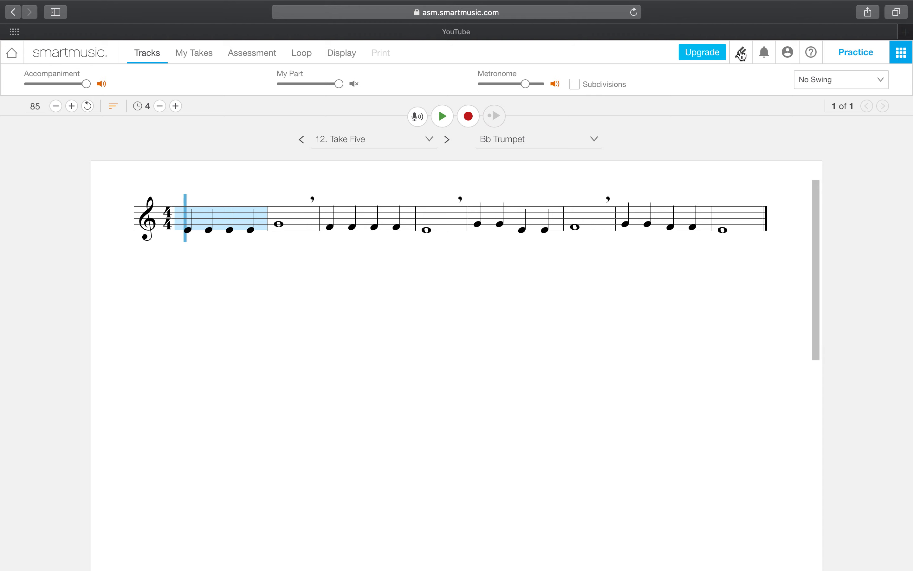
Step: Start the Bb Trumpet tuner listening in a new tab, then return to the Take Five tab
click(741, 52)
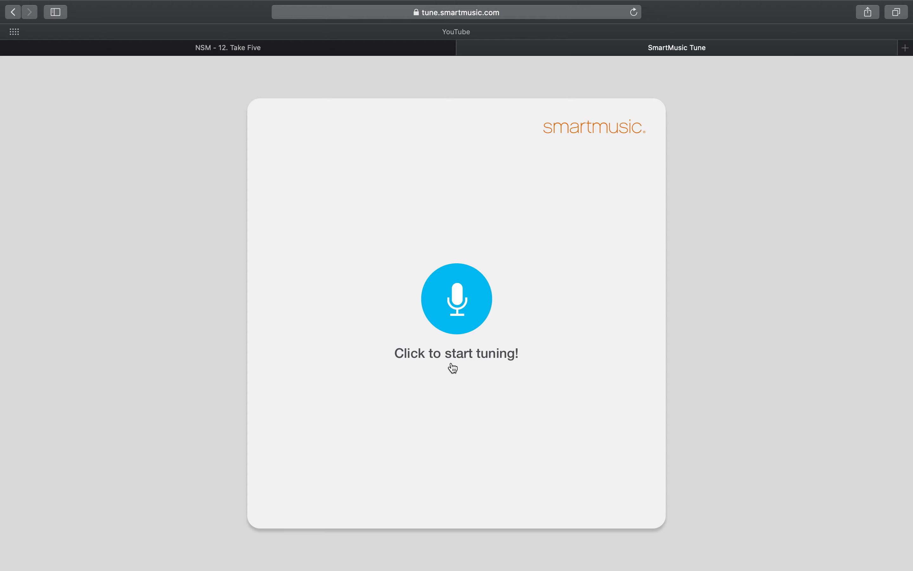
click(456, 299)
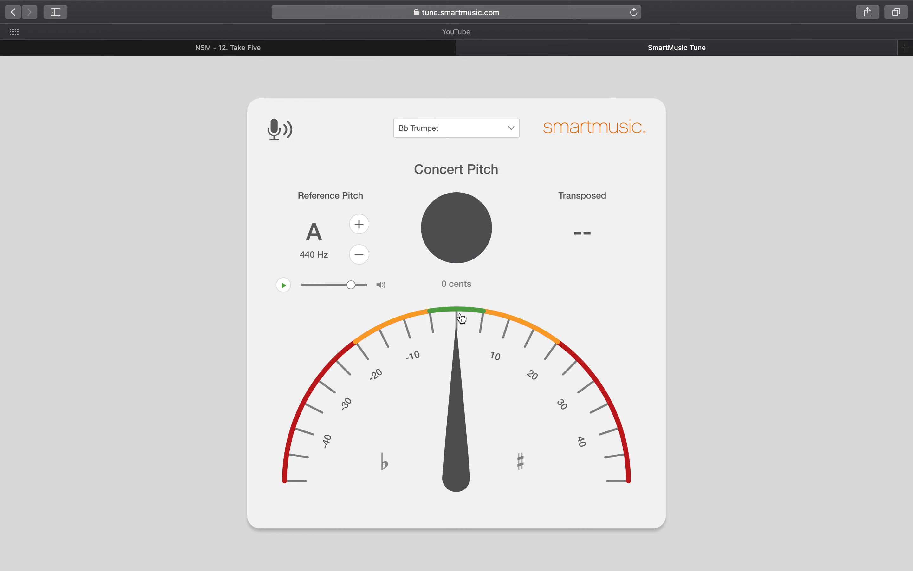
mouse_move(361, 157)
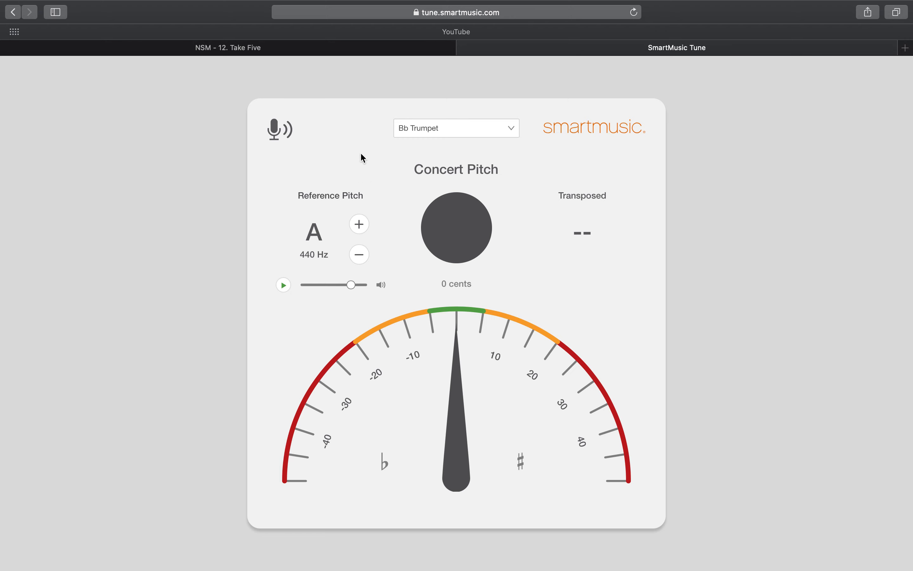
mouse_move(420, 310)
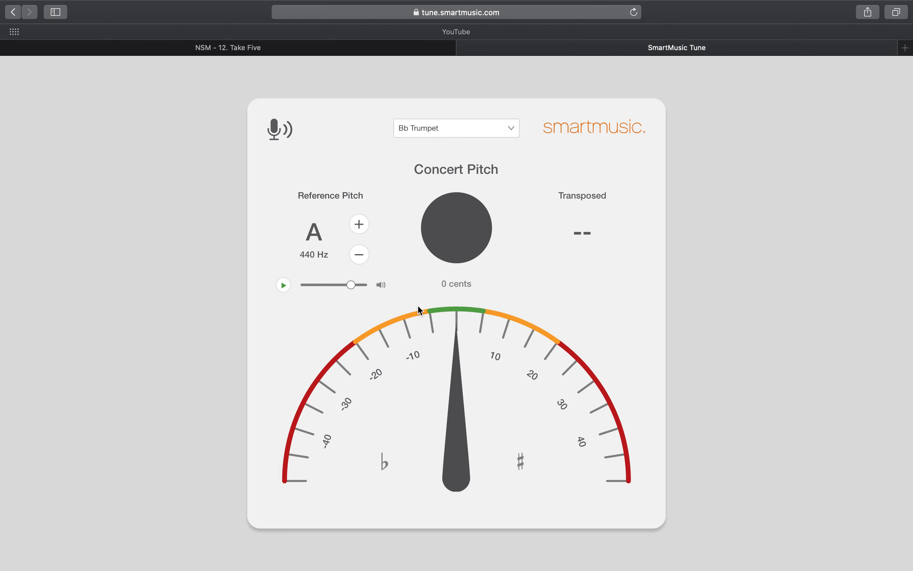
click(227, 47)
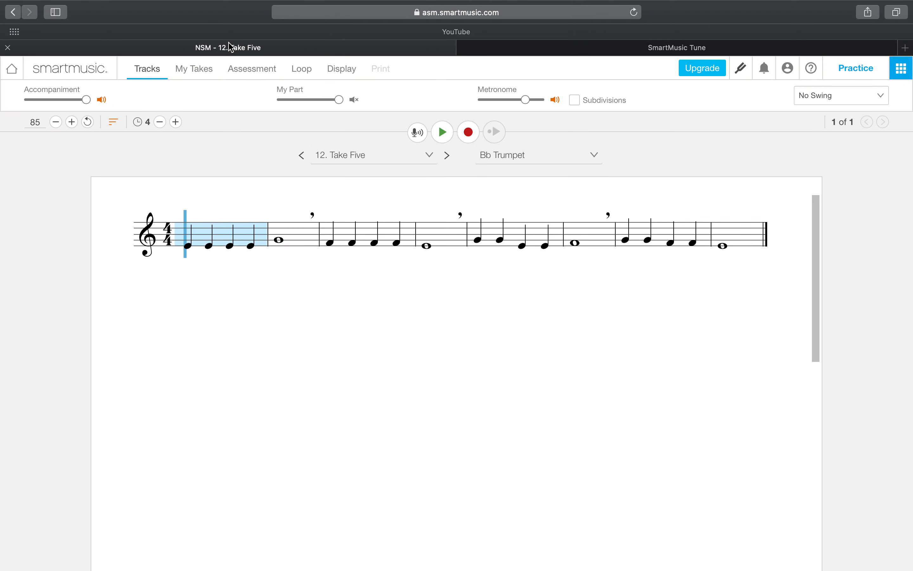